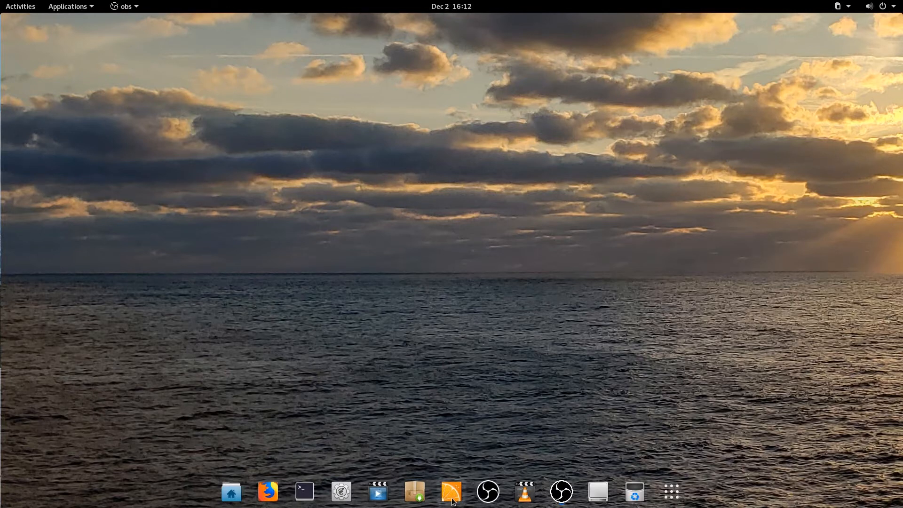
mouse_move(451, 492)
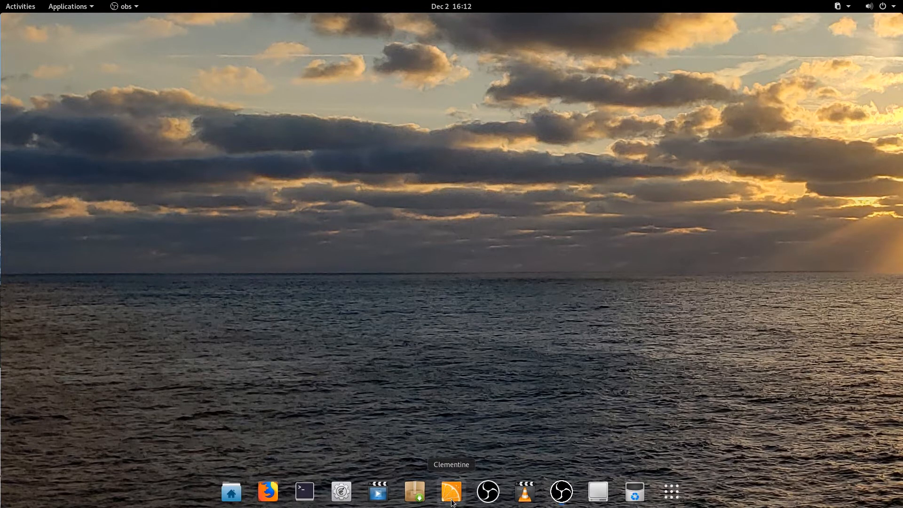
Step: Launch Clementine with its empty playlist and open the Help menu
left_click(451, 492)
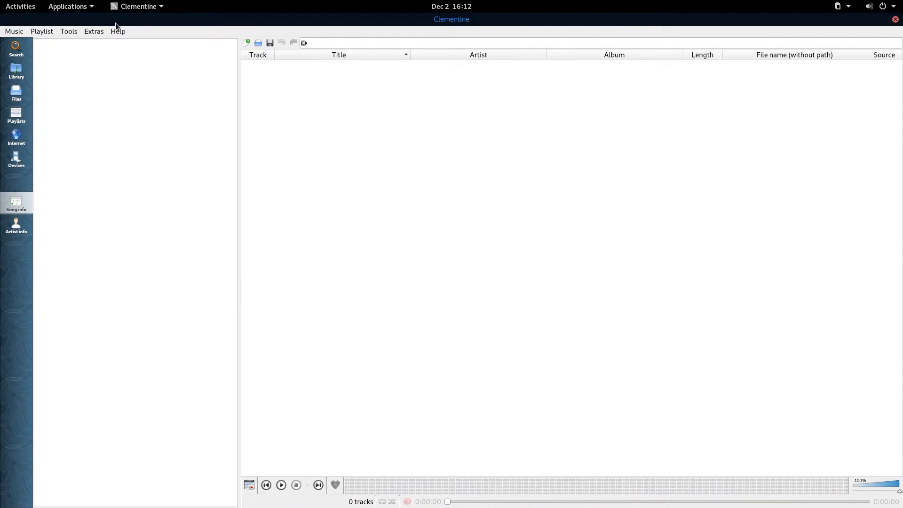
left_click(117, 31)
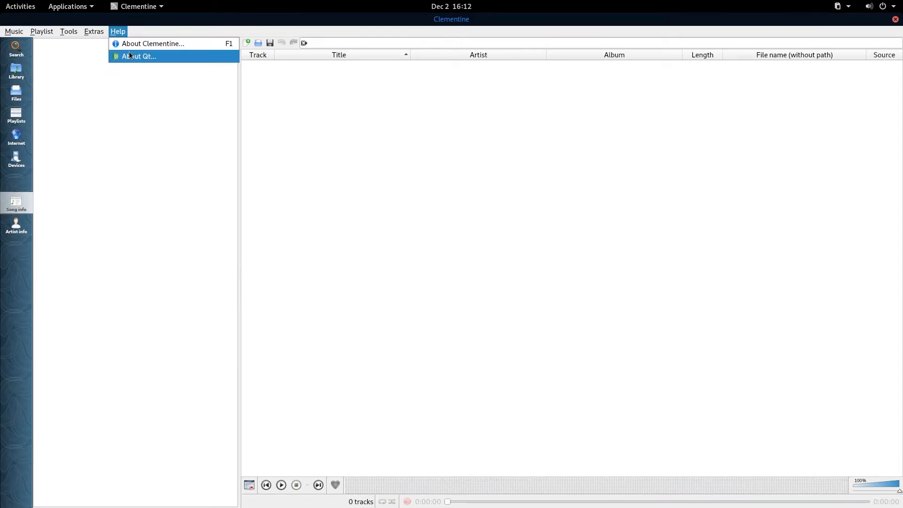
Step: Open About Clementine showing version 1.3.1 and nudge the dialog upward
left_click(152, 43)
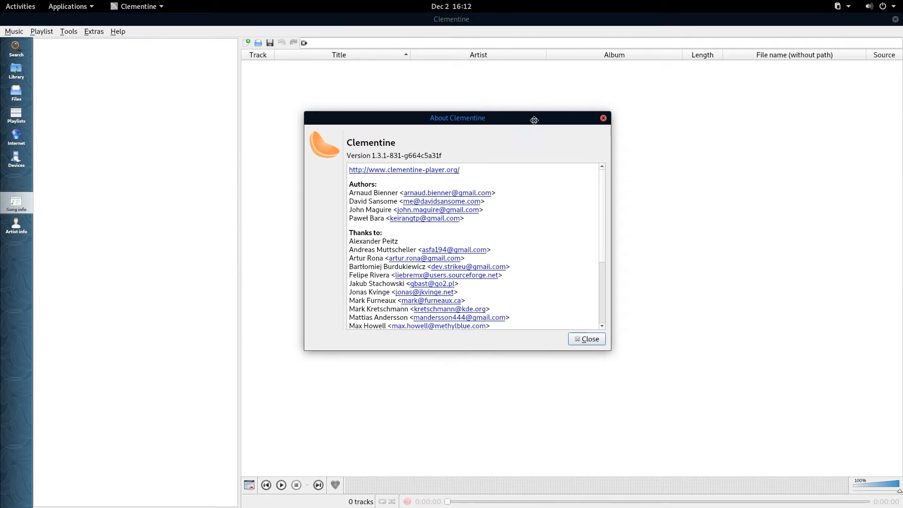
left_click_drag(458, 118, 507, 98)
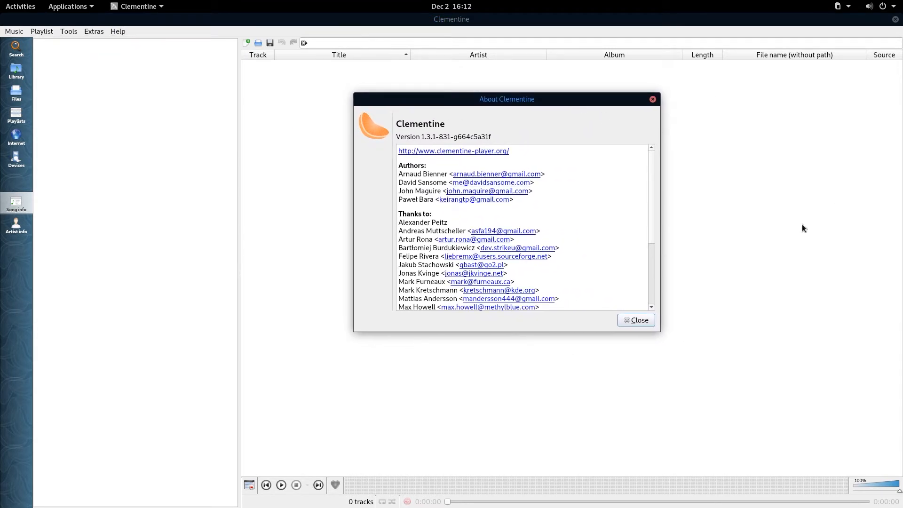
mouse_move(521, 162)
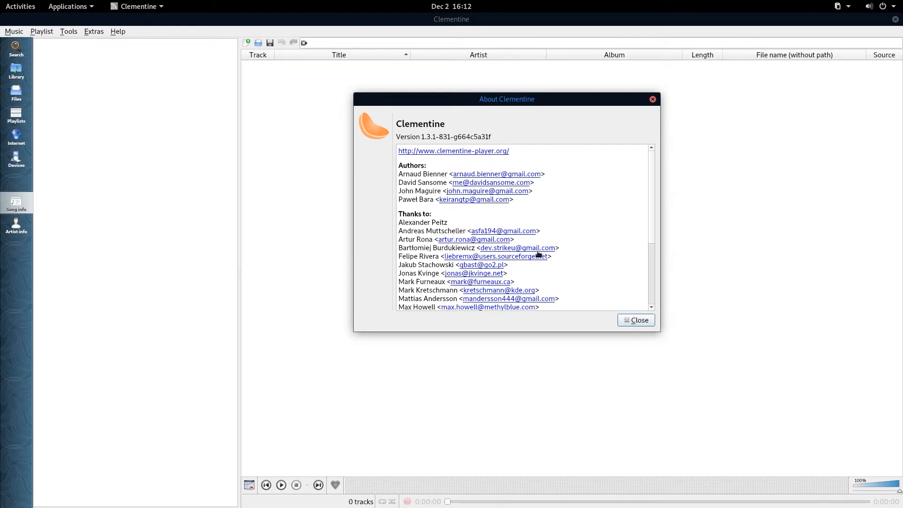
mouse_move(551, 165)
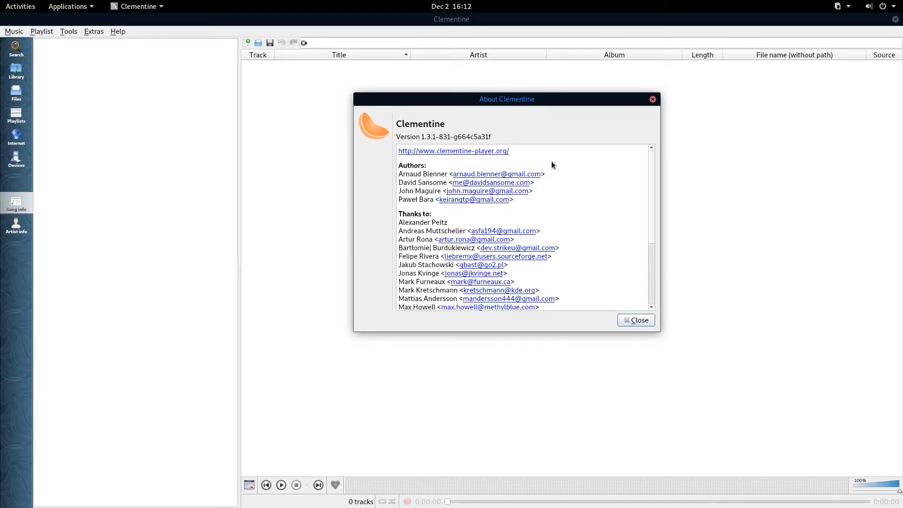
mouse_move(547, 233)
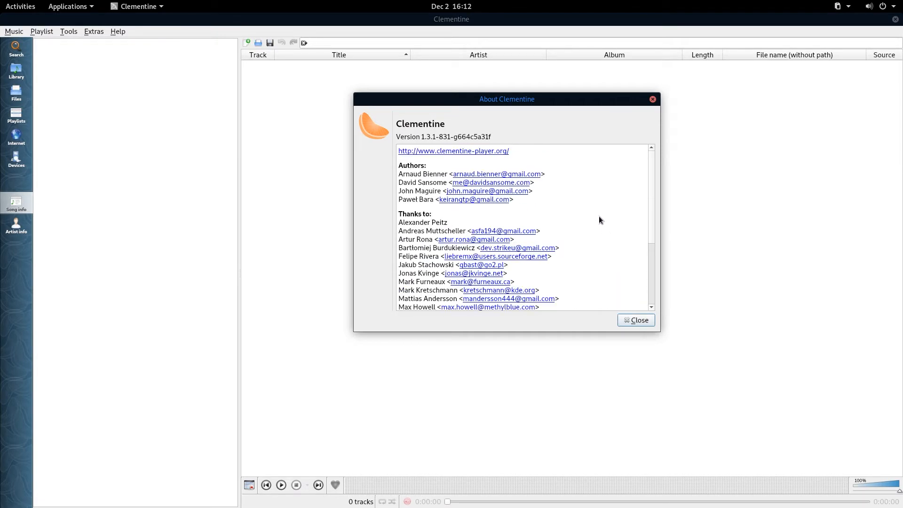
mouse_move(597, 201)
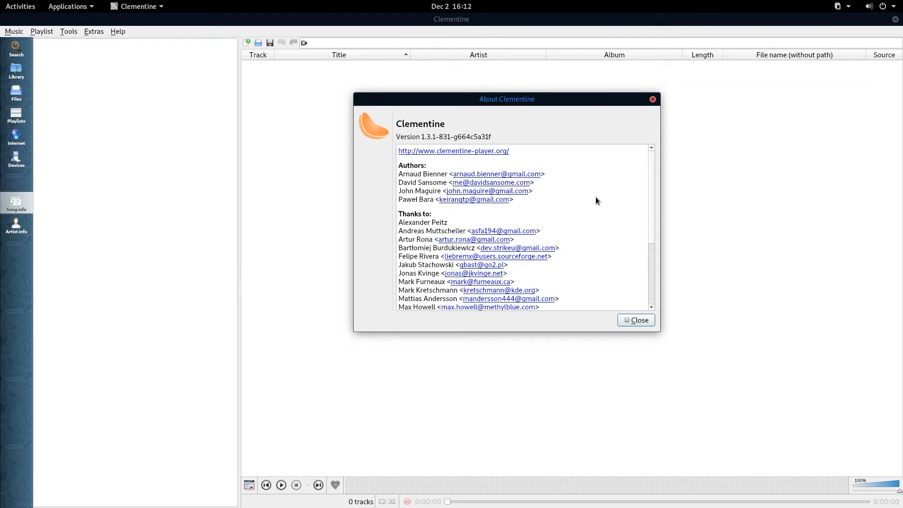
mouse_move(618, 244)
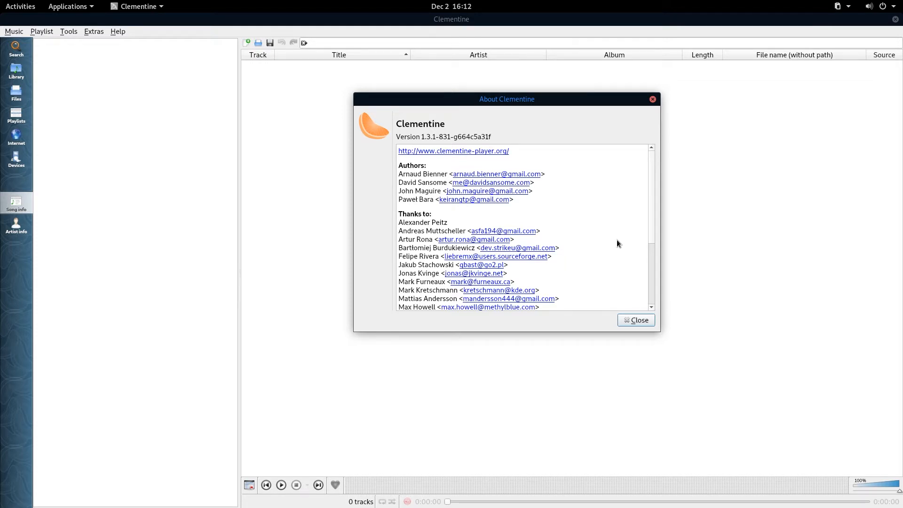
mouse_move(636, 320)
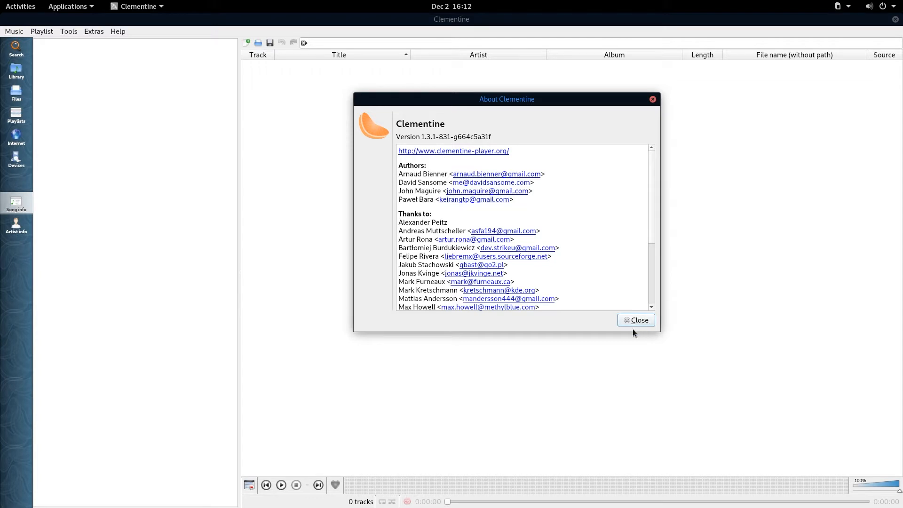
mouse_move(590, 421)
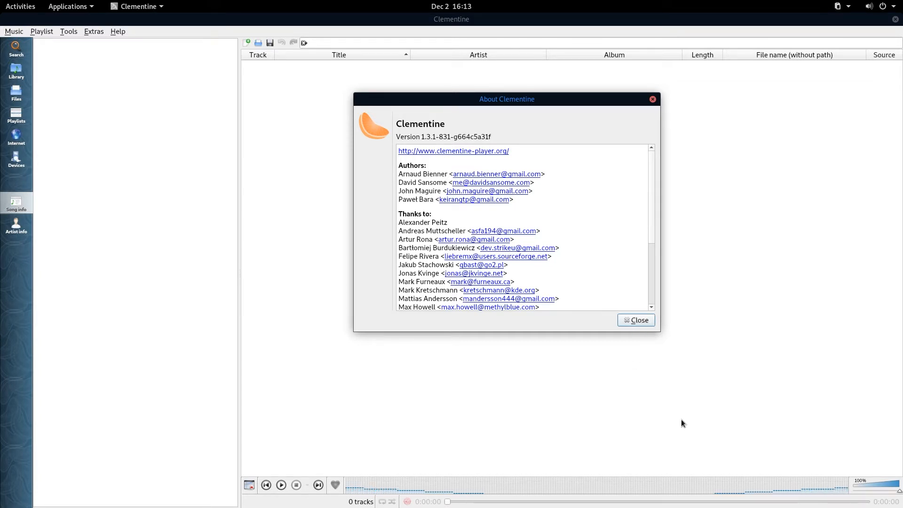
mouse_move(685, 426)
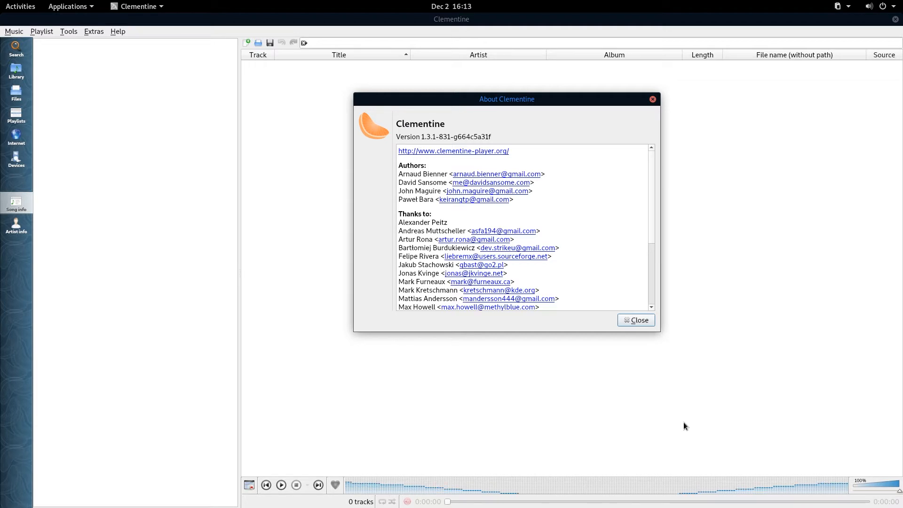
mouse_move(749, 308)
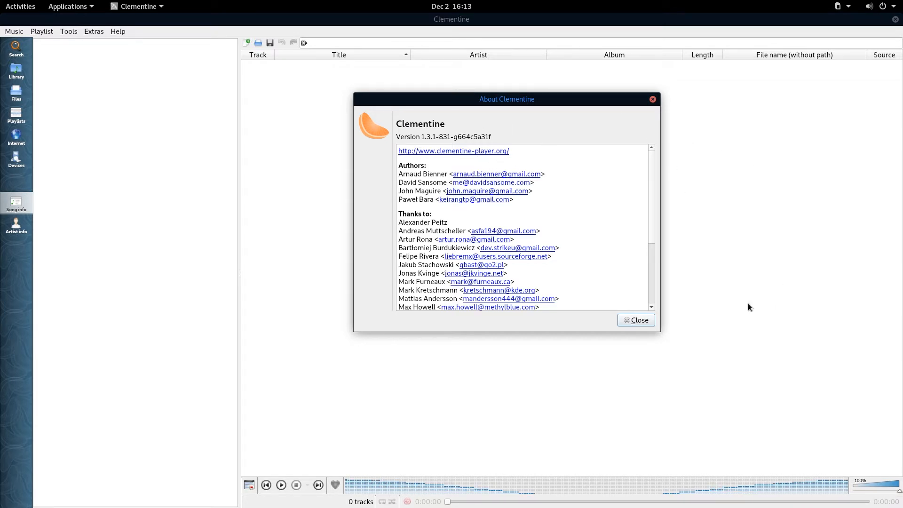
mouse_move(667, 380)
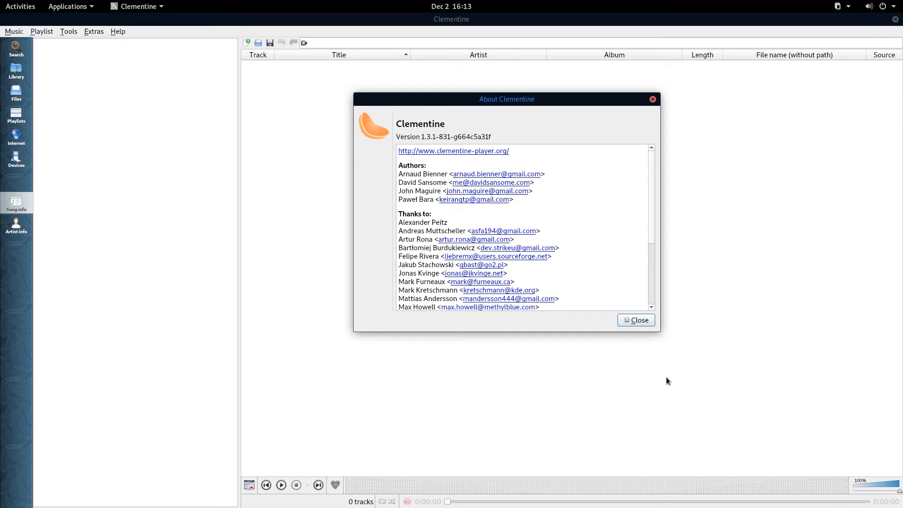
mouse_move(484, 162)
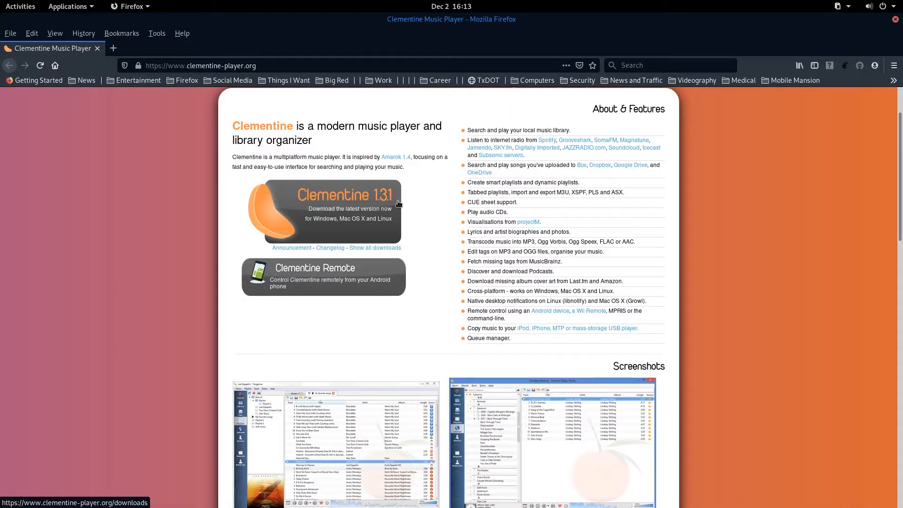
mouse_move(222, 277)
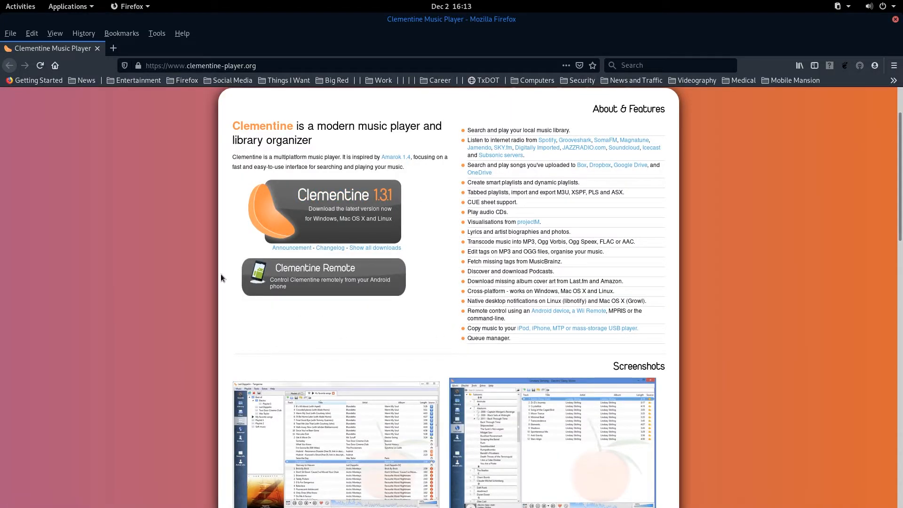
mouse_move(423, 298)
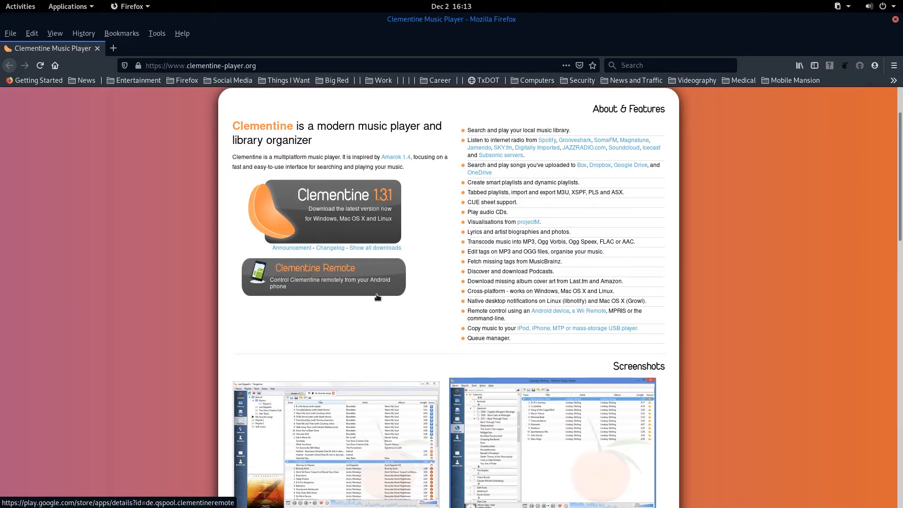
mouse_move(352, 292)
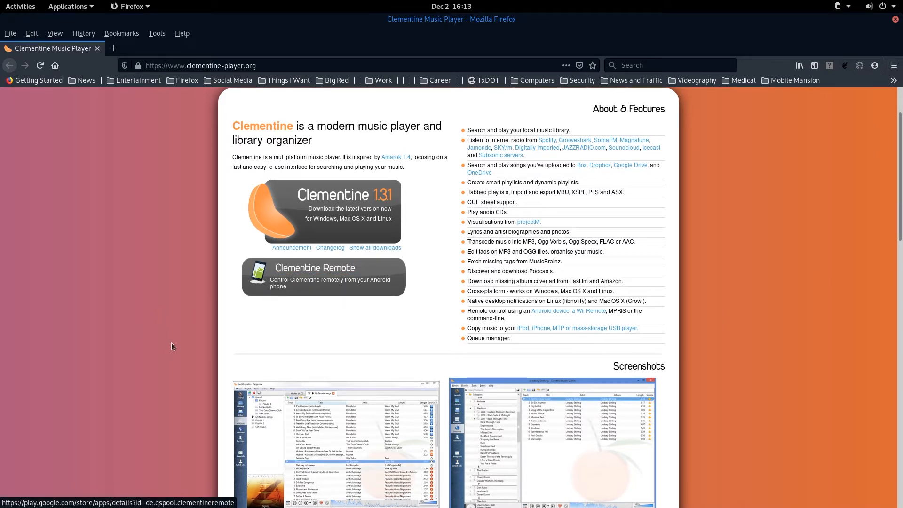
mouse_move(151, 327)
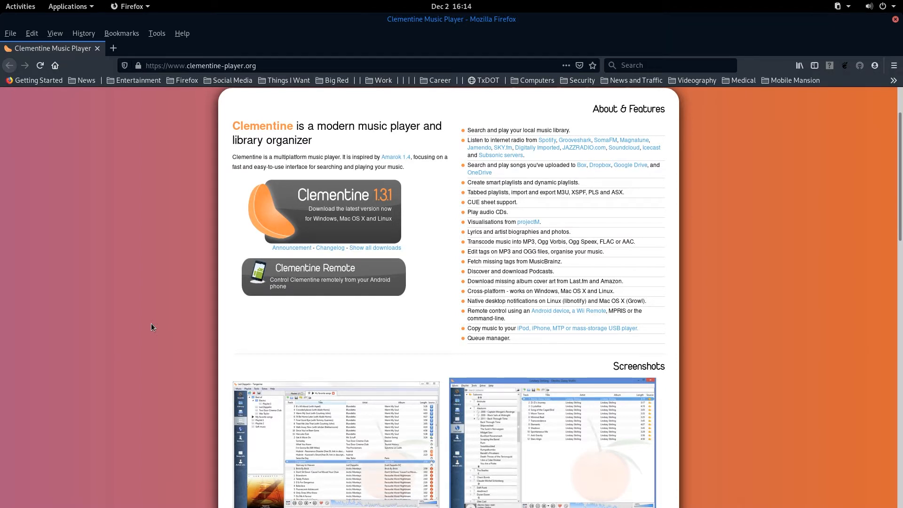
mouse_move(218, 365)
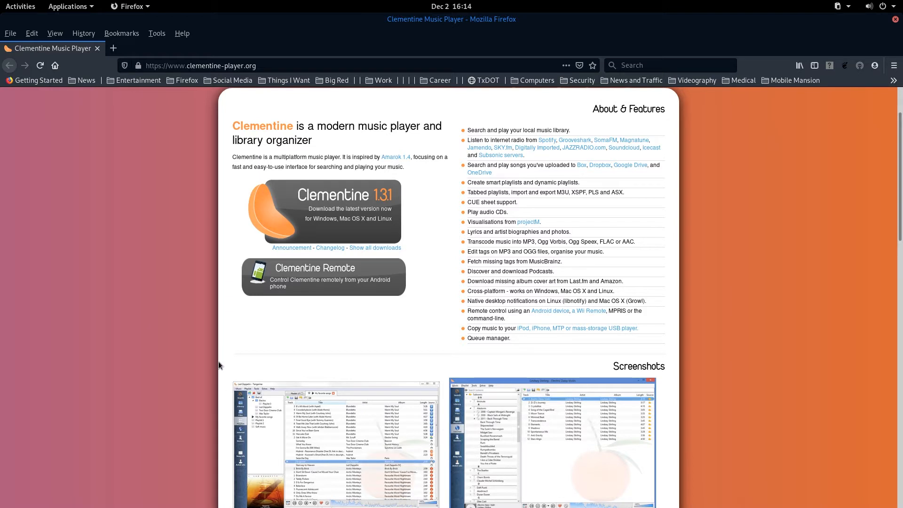
mouse_move(734, 293)
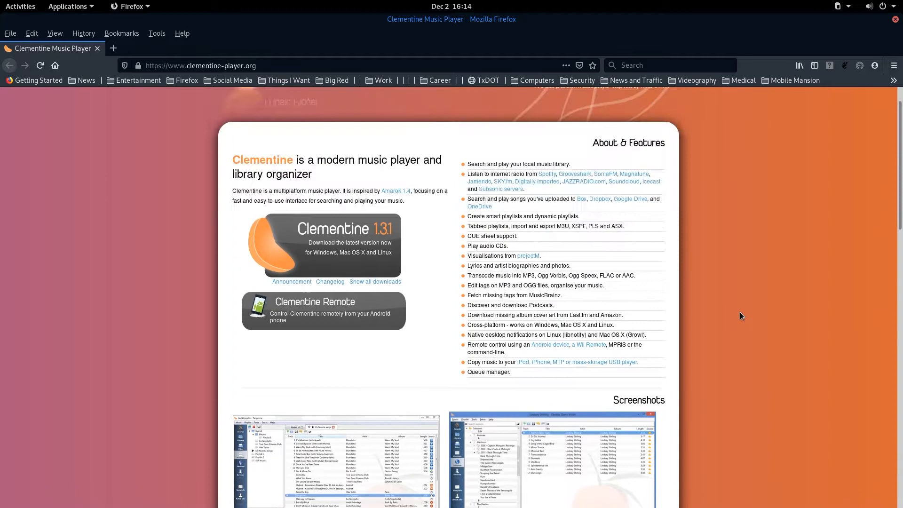
Step: Scroll to the top of the clementine-player.org homepage in Firefox
scroll("up", 3)
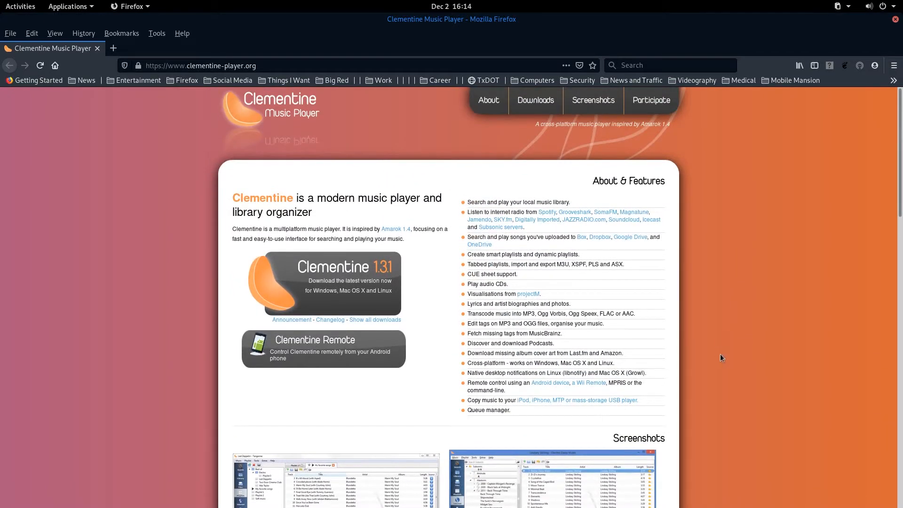
mouse_move(748, 352)
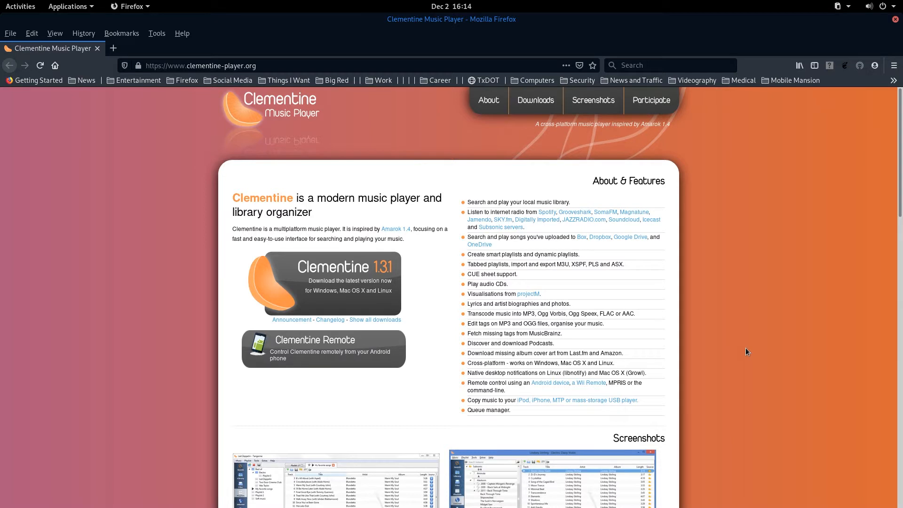
mouse_move(765, 186)
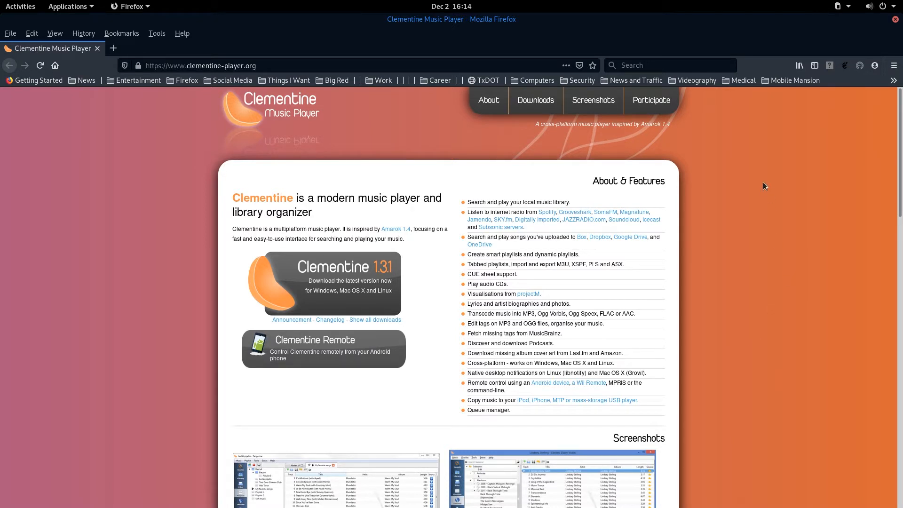
mouse_move(795, 280)
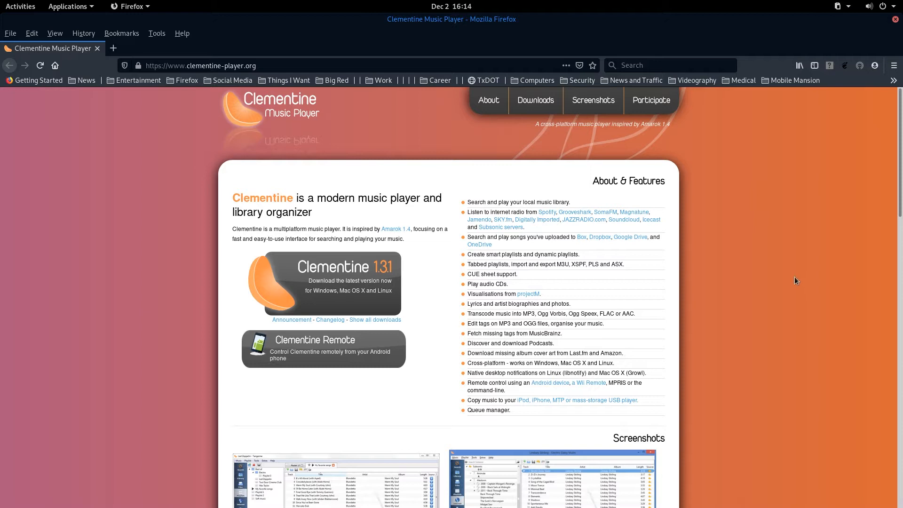
mouse_move(788, 272)
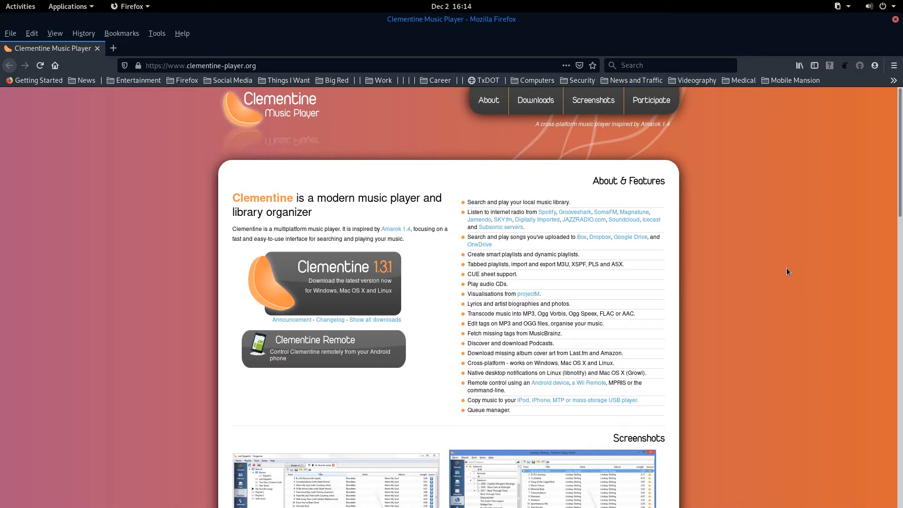
mouse_move(777, 293)
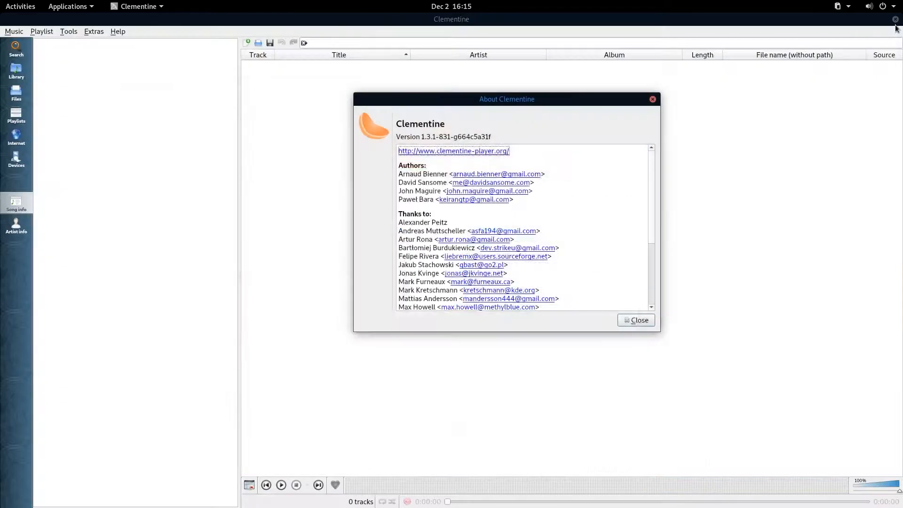
Step: Close the About dialog and scroll the Library artists down to the A names
left_click(636, 320)
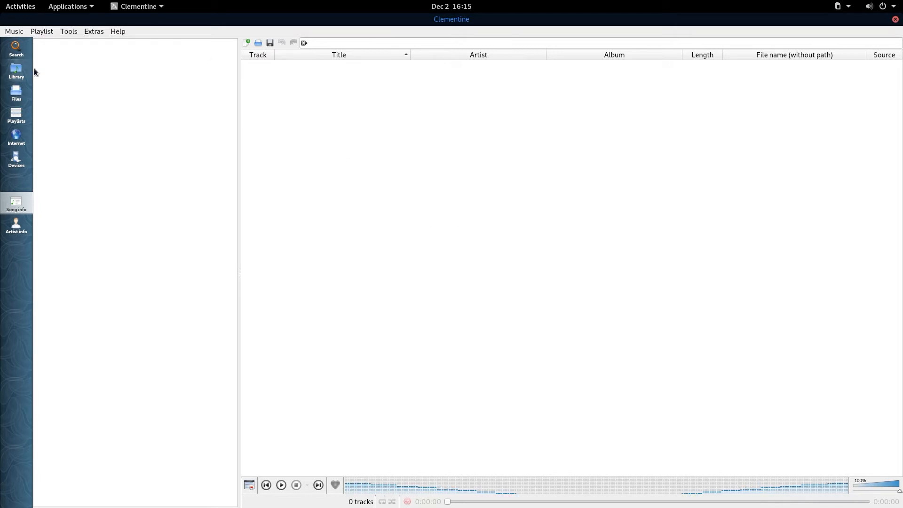
left_click(16, 48)
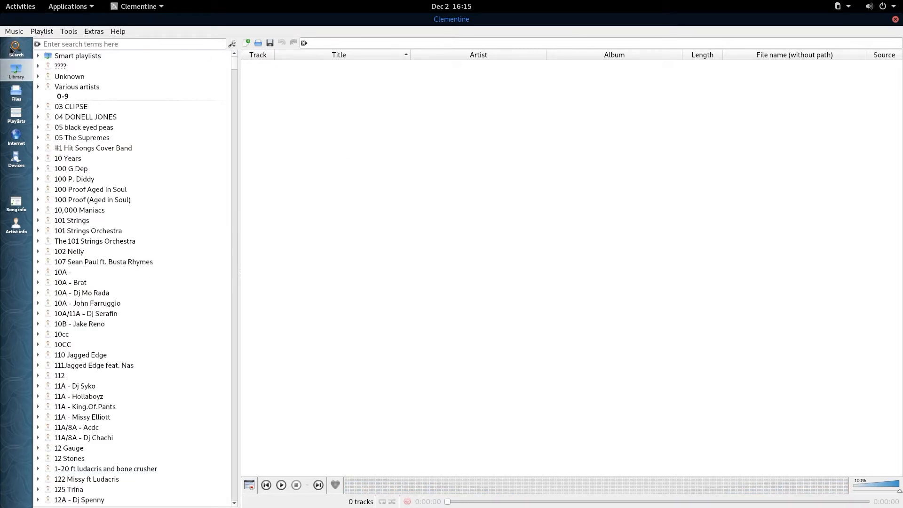
scroll("down", 3)
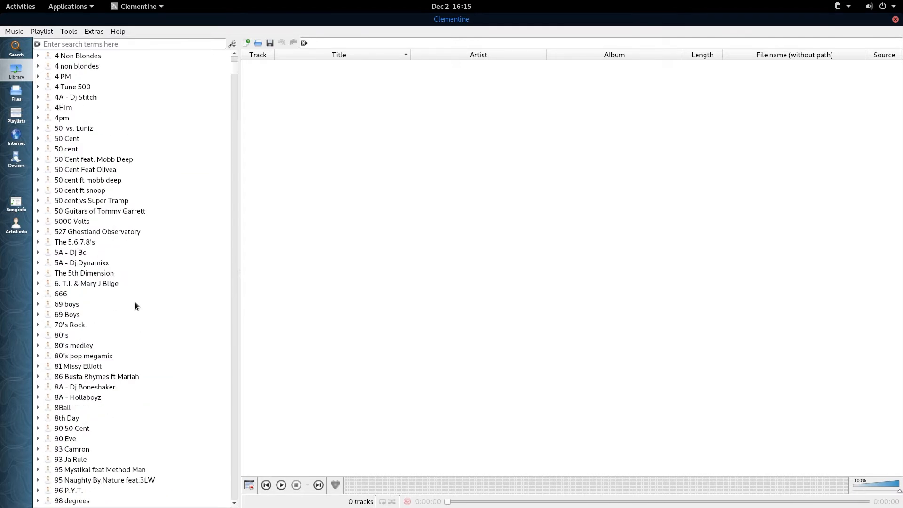
scroll("down", 3)
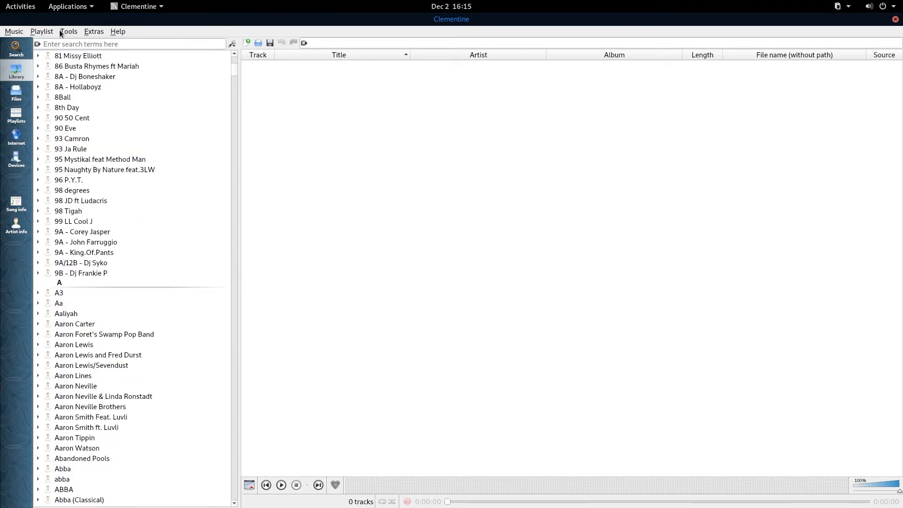
left_click(67, 31)
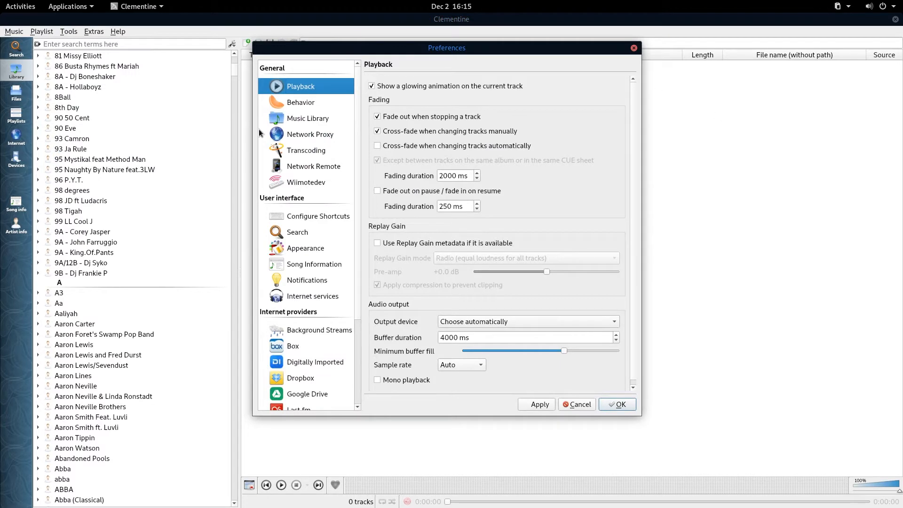
left_click(308, 118)
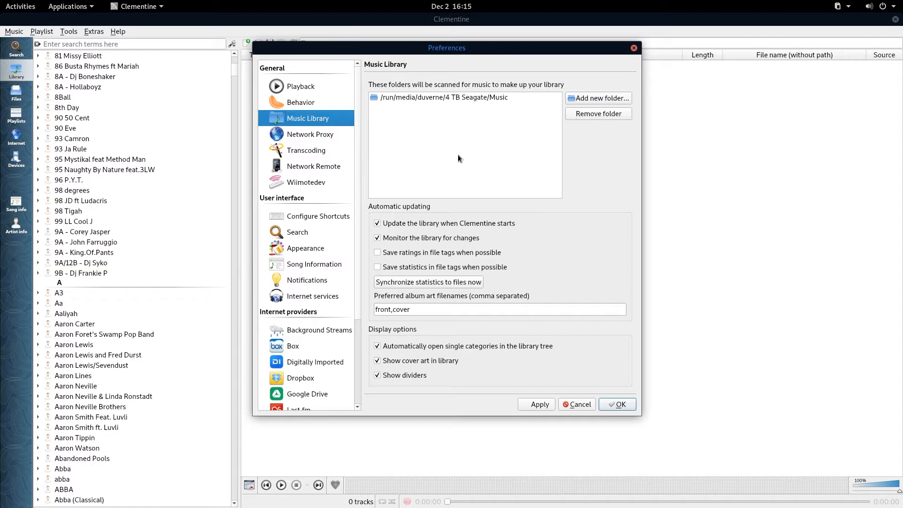
mouse_move(438, 147)
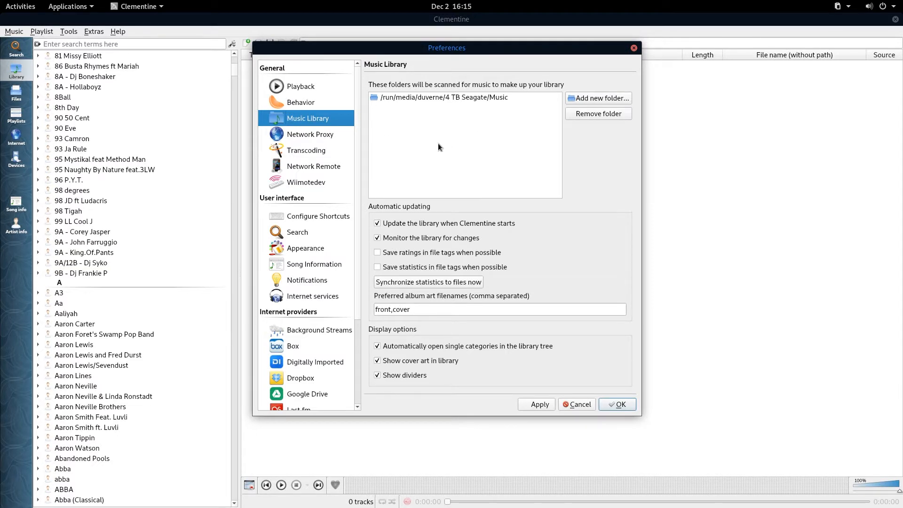
left_click(616, 403)
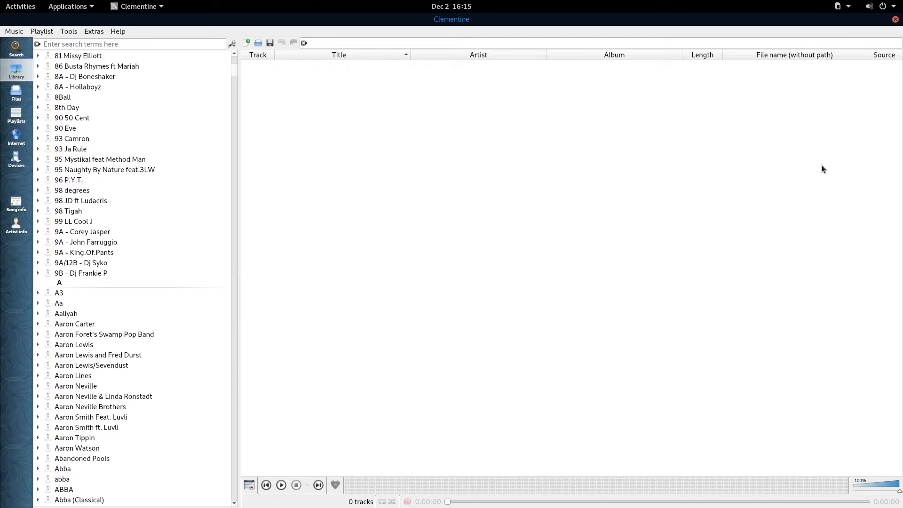
mouse_move(66, 63)
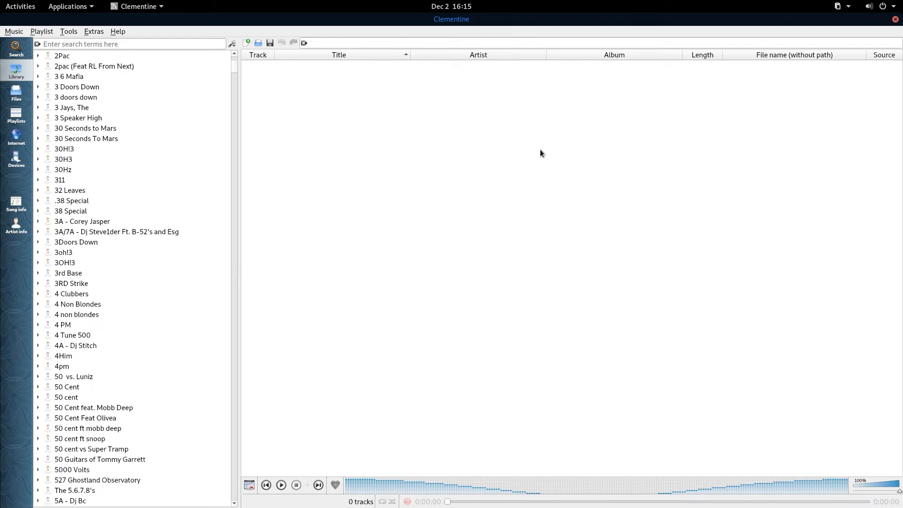
mouse_move(369, 164)
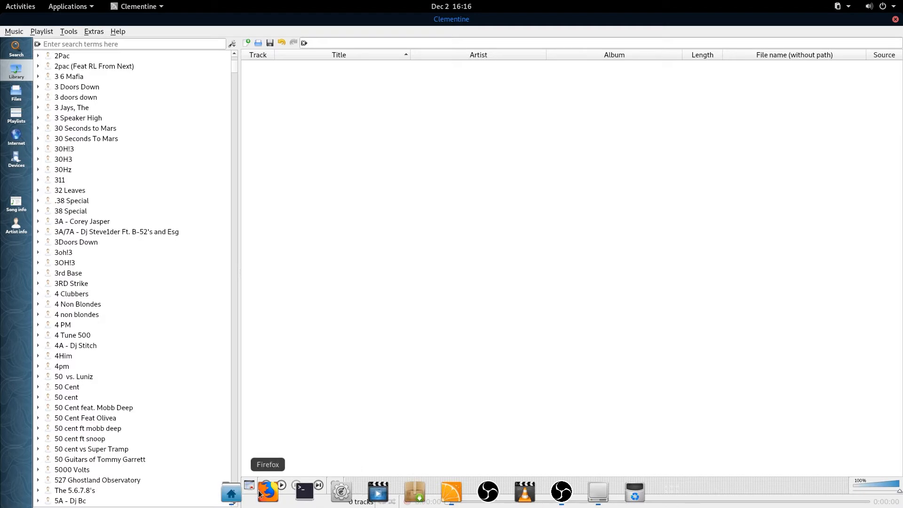
Step: Add average-avengers-aiming-for-infinity.mp3 from Copyright Free Music to the playlist via Files
left_click(643, 216)
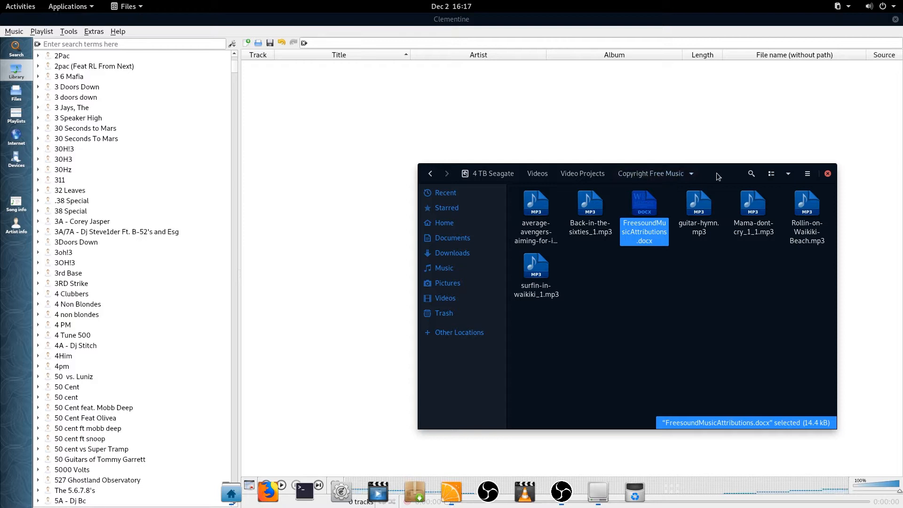
left_click(677, 305)
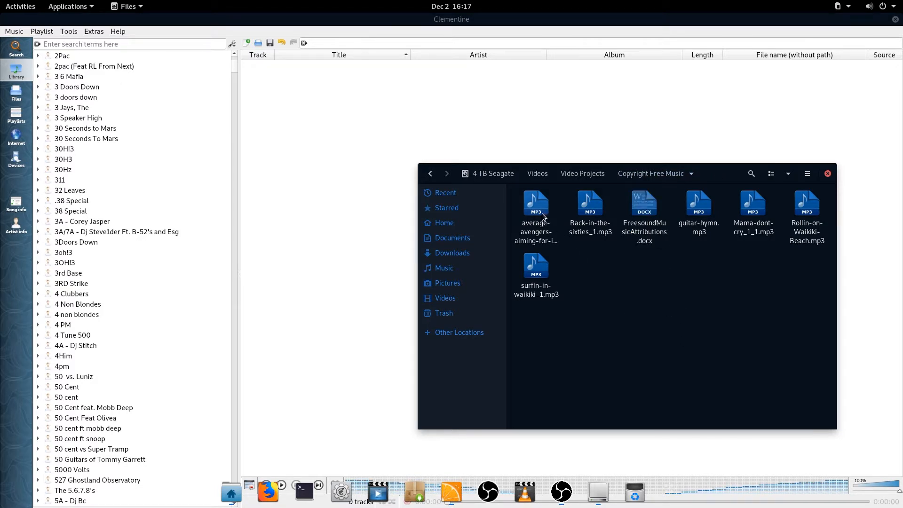
left_click(535, 216)
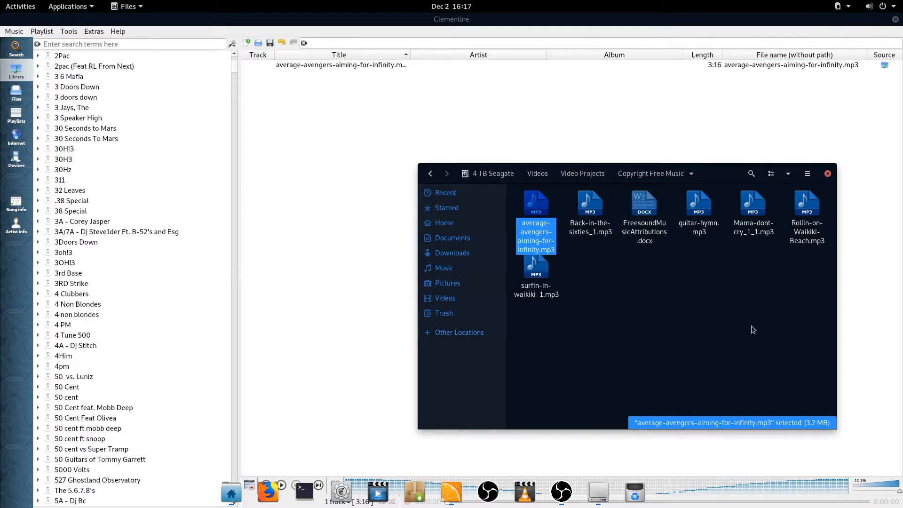
mouse_move(557, 265)
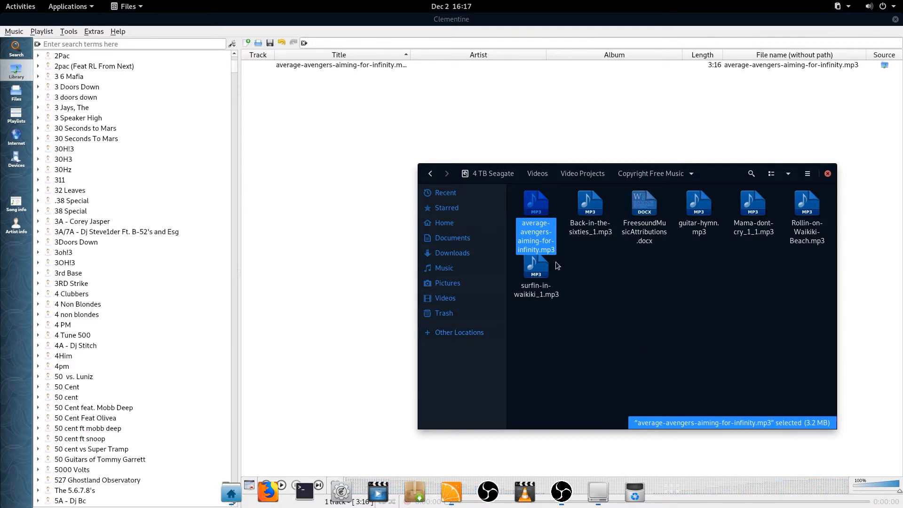
mouse_move(605, 225)
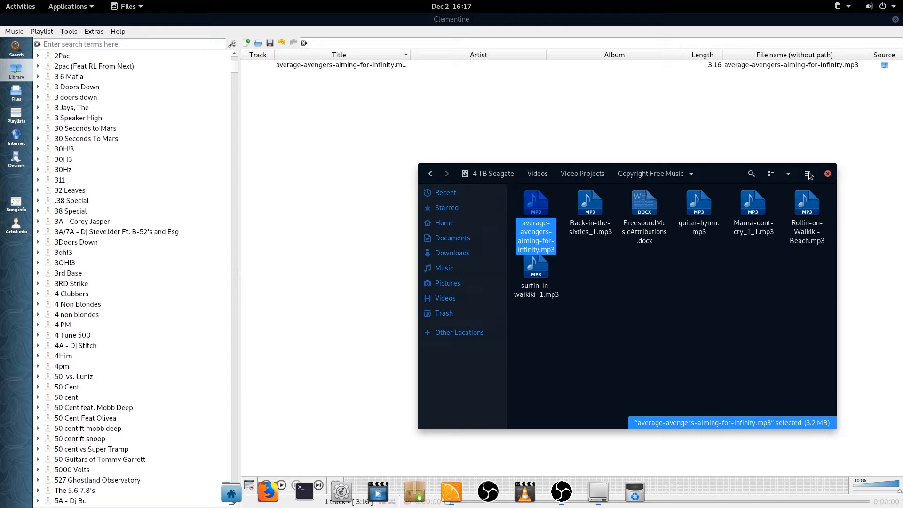
Step: Add all six Copyright Free Music tracks through Music > Open file, giving 7 tracks
left_click(827, 173)
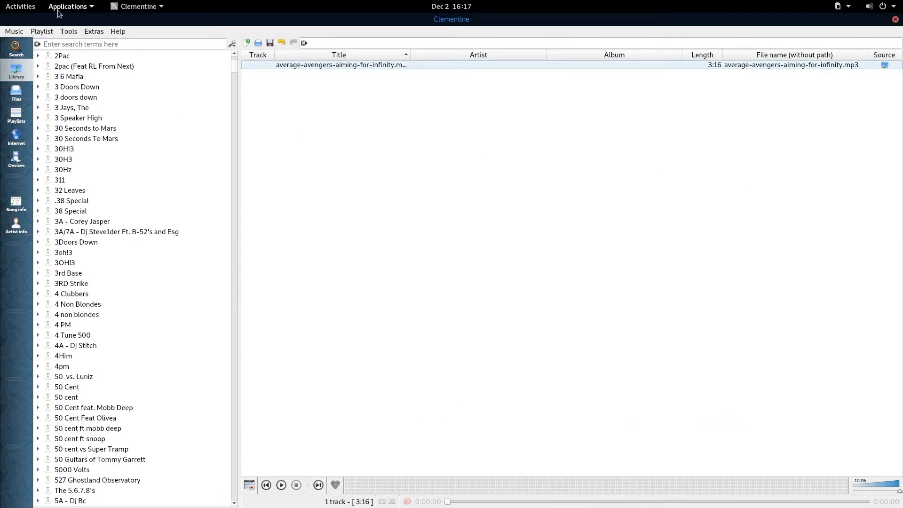
left_click(13, 31)
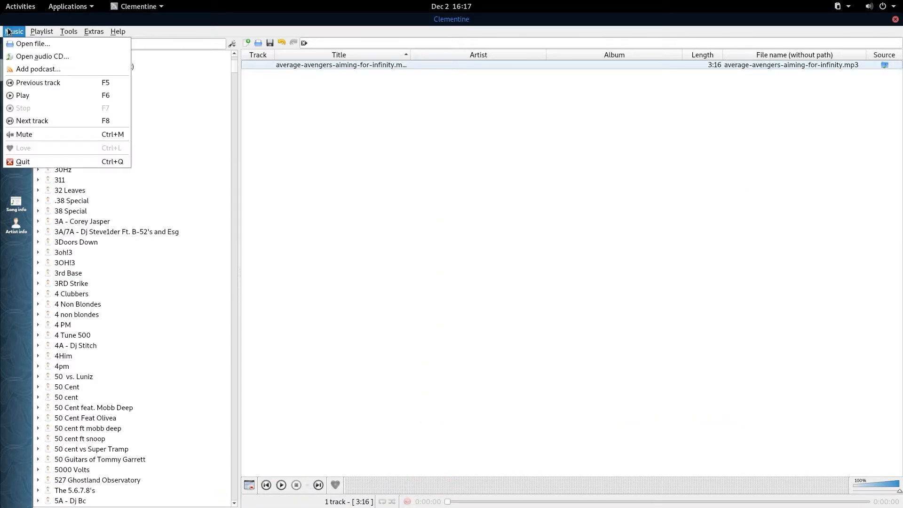
left_click(32, 43)
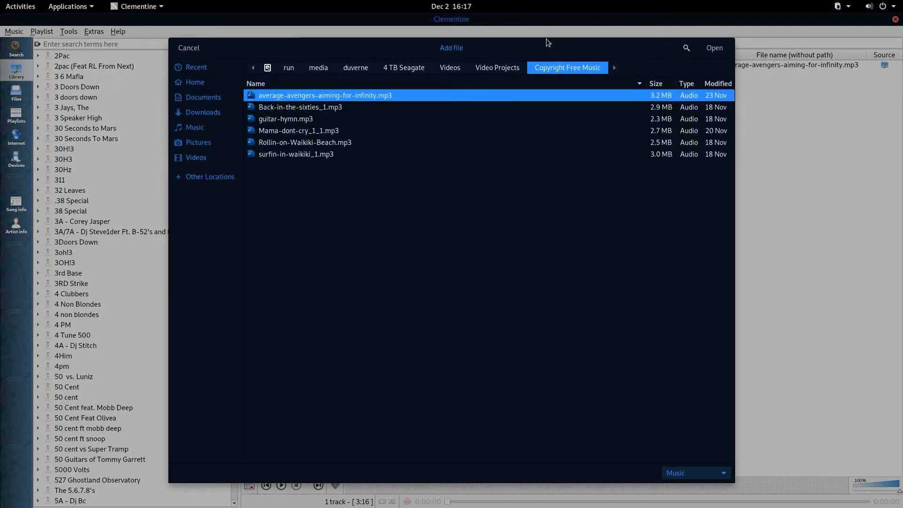
mouse_move(304, 118)
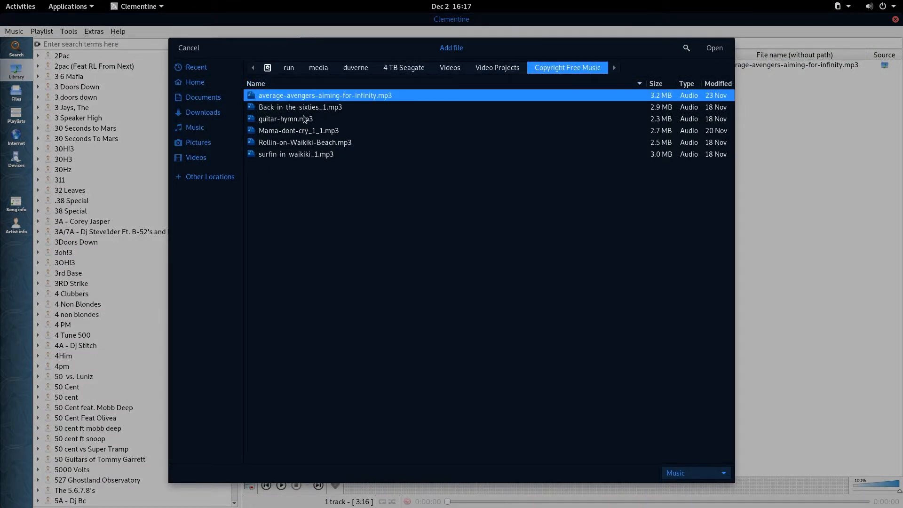
mouse_move(294, 109)
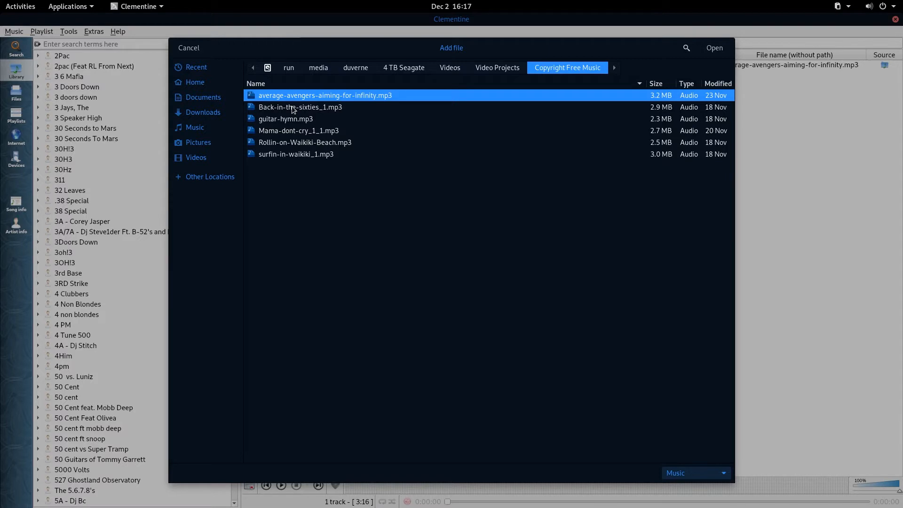
mouse_move(287, 157)
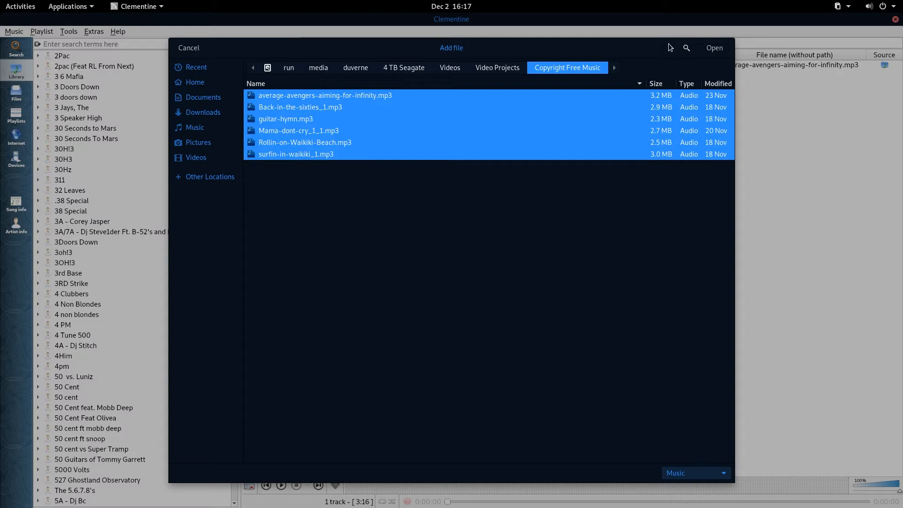
left_click(713, 47)
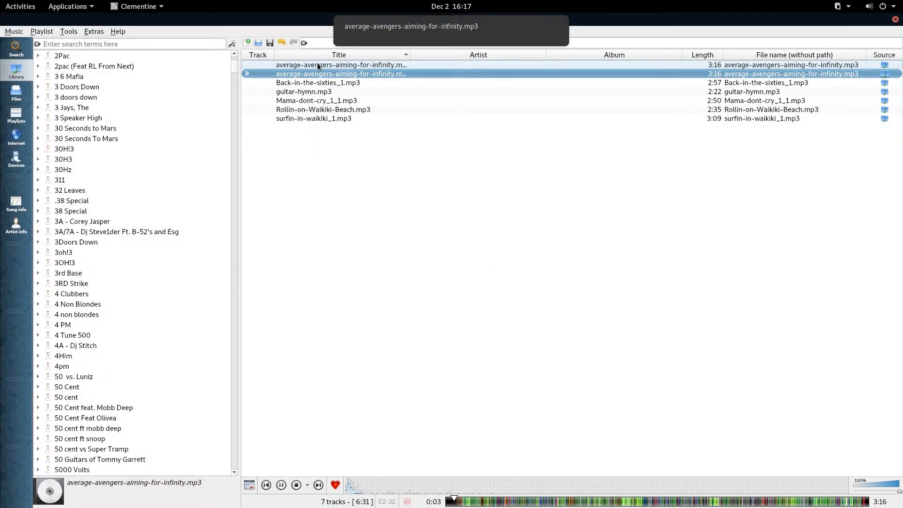
Step: Remove the duplicate average-avengers entry, leaving 6 tracks totalling 17:09
right_click(341, 73)
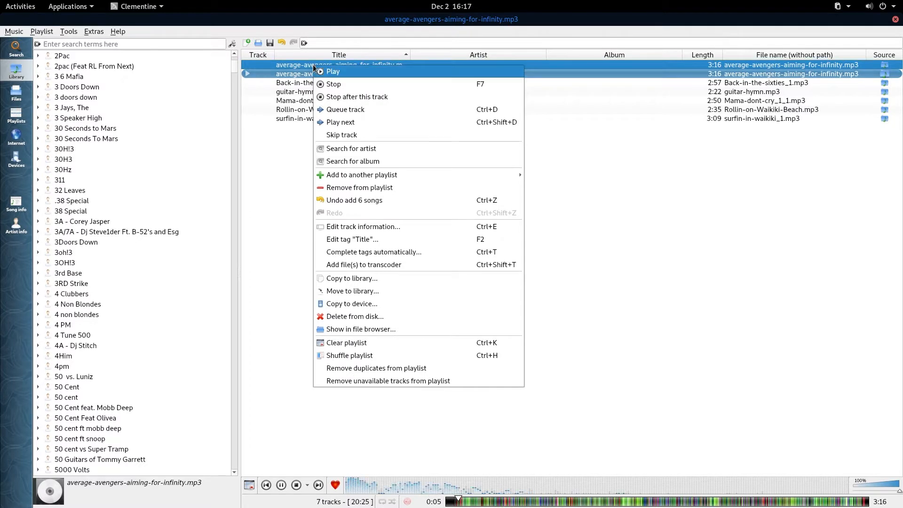
mouse_move(361, 135)
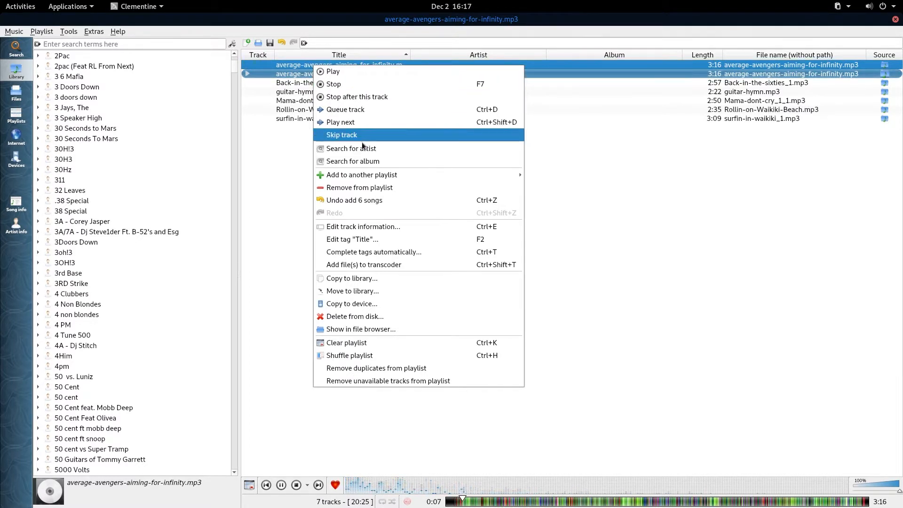
mouse_move(362, 316)
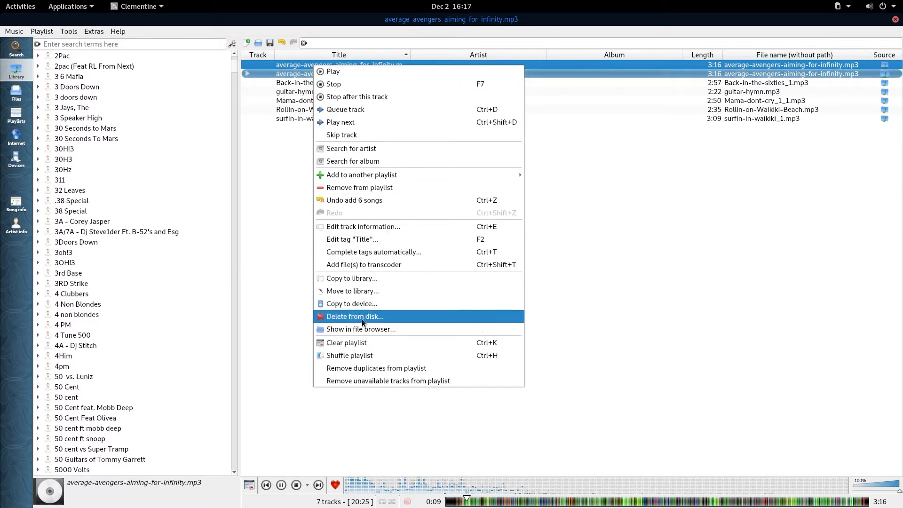
mouse_move(359, 187)
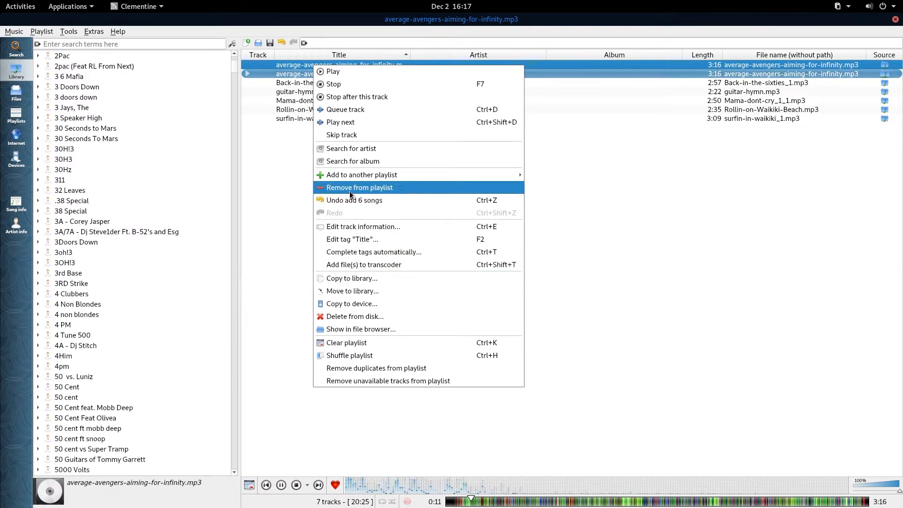
left_click(359, 187)
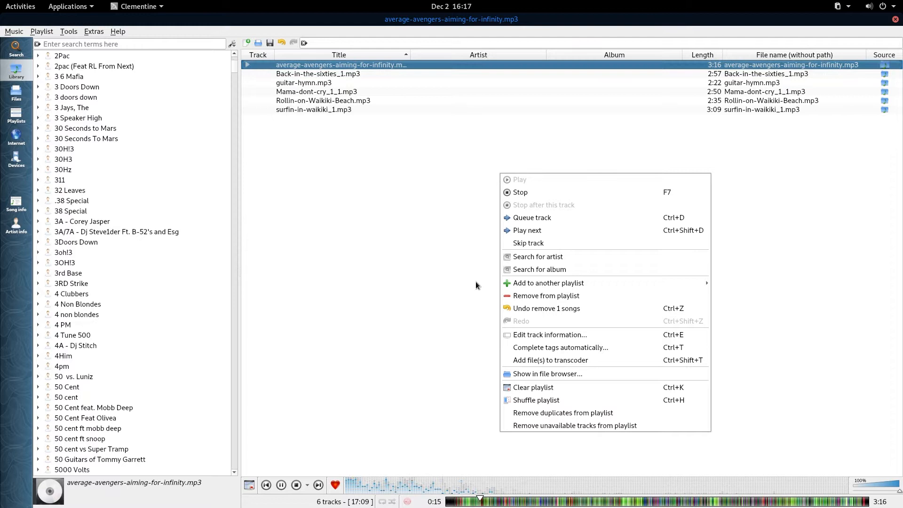
mouse_move(439, 239)
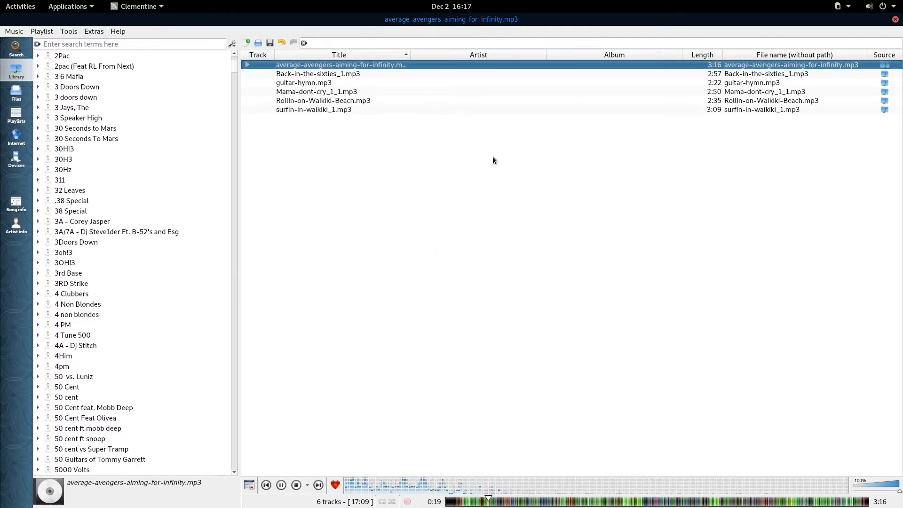
mouse_move(706, 108)
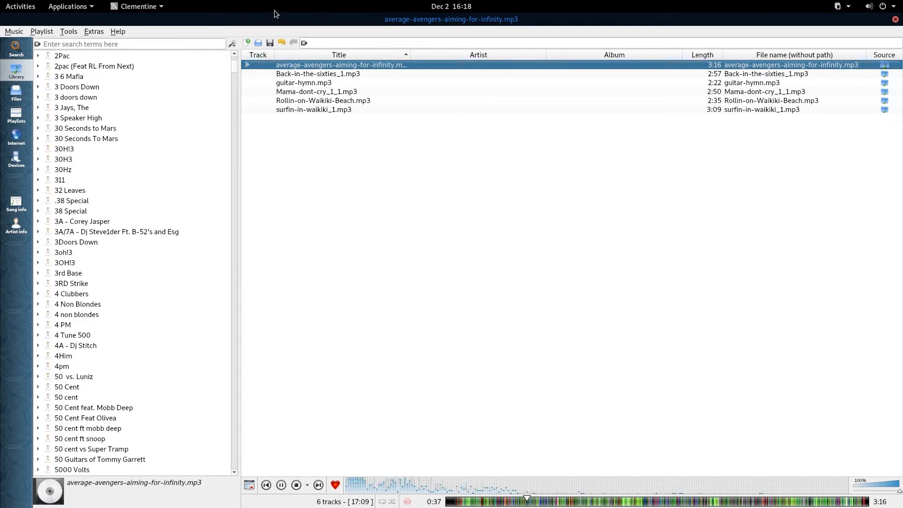
Step: Start the full-screen Tools > Visualizations view for the playing average-avengers track
left_click(68, 31)
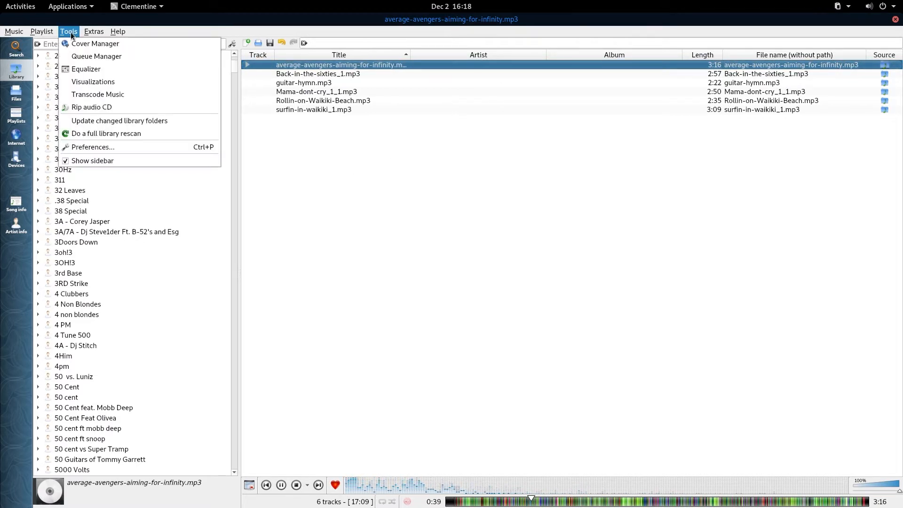
left_click(92, 81)
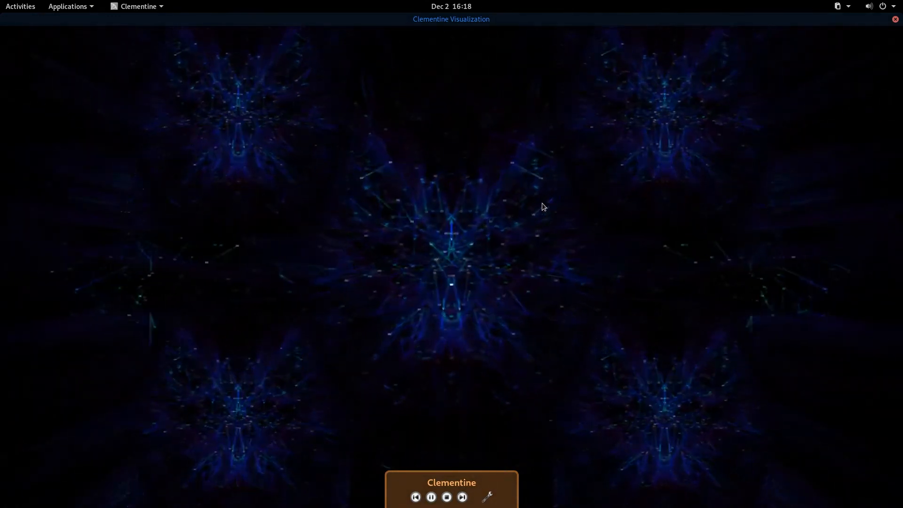
Step: Set the visualization mode to Random visualization and confirm with OK
right_click(503, 181)
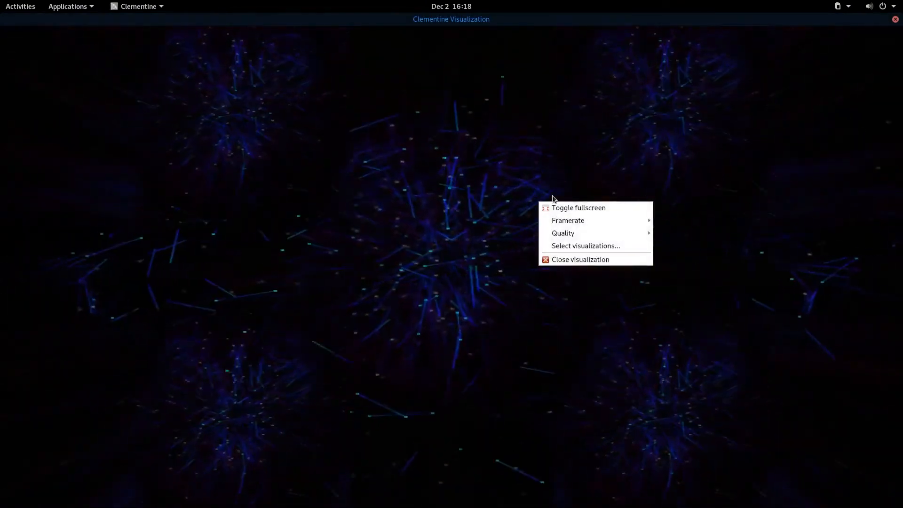
mouse_move(585, 246)
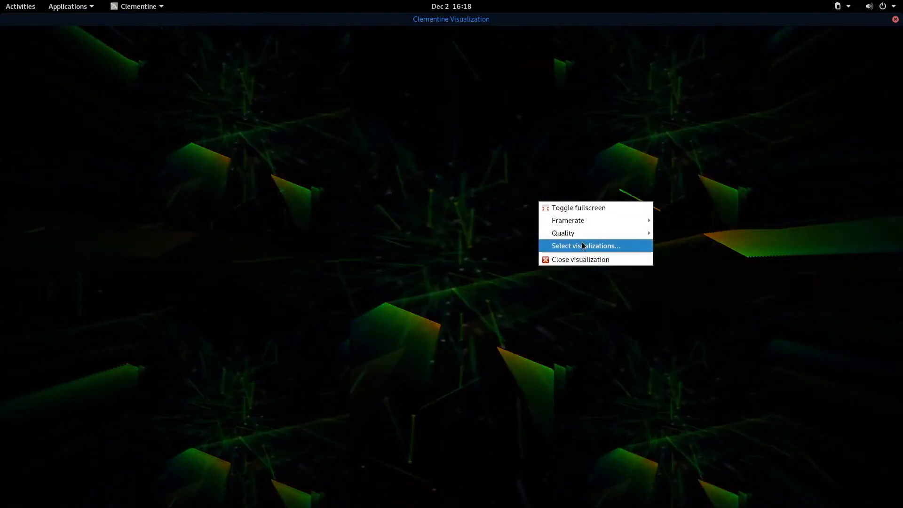
left_click(585, 246)
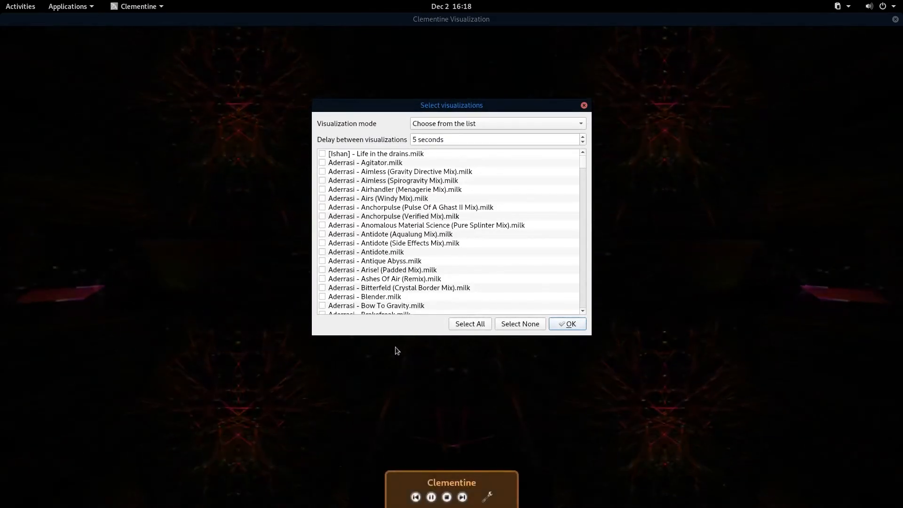
mouse_move(519, 323)
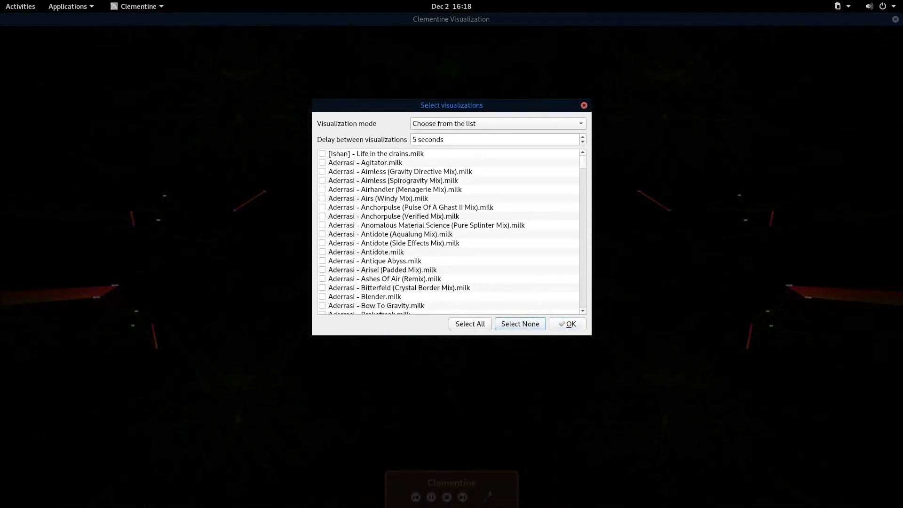
left_click(496, 124)
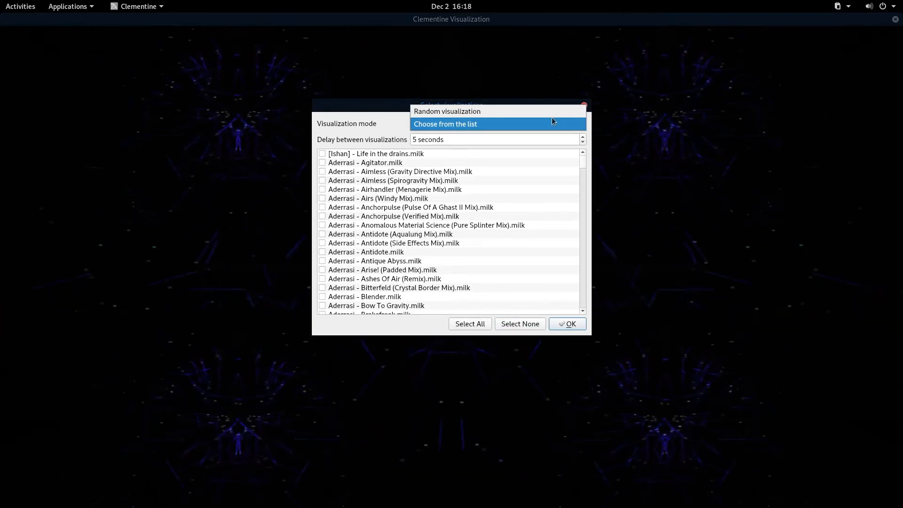
left_click(447, 111)
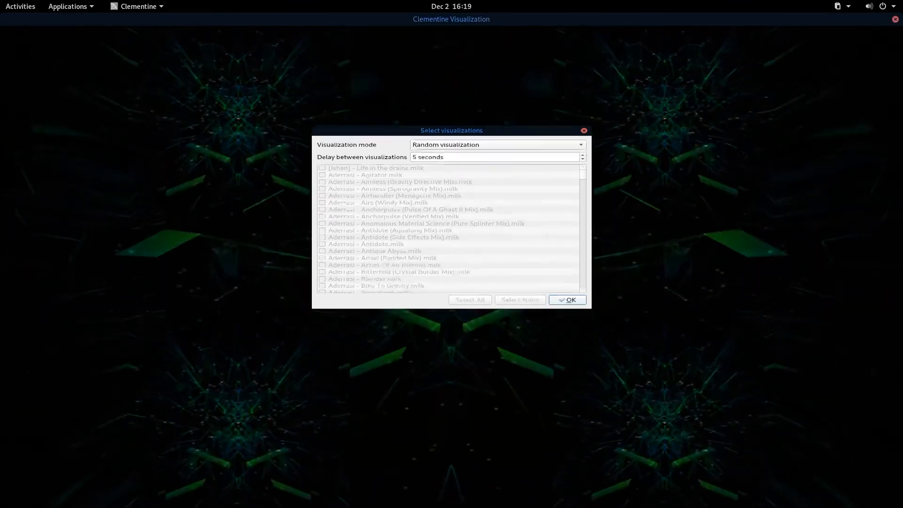
left_click(566, 300)
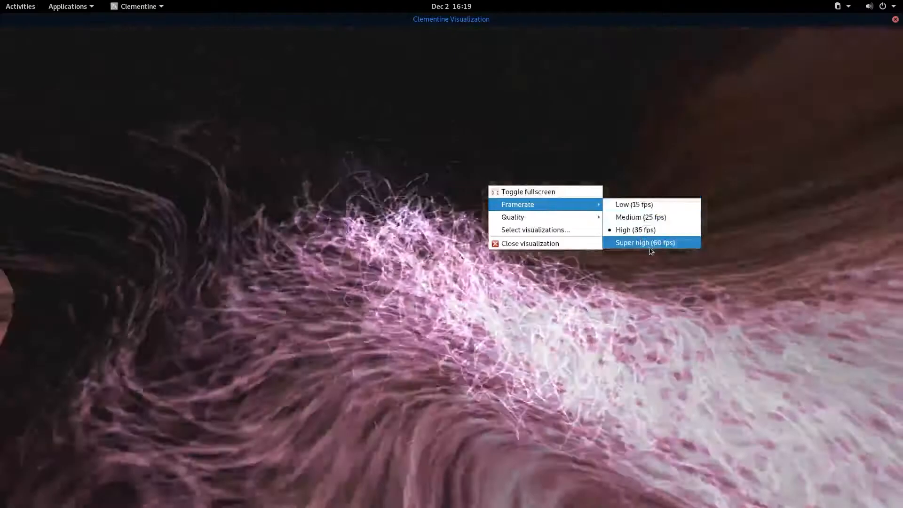
Step: Set the visualizer to Super high (60 fps) and browse its quality options
left_click(644, 242)
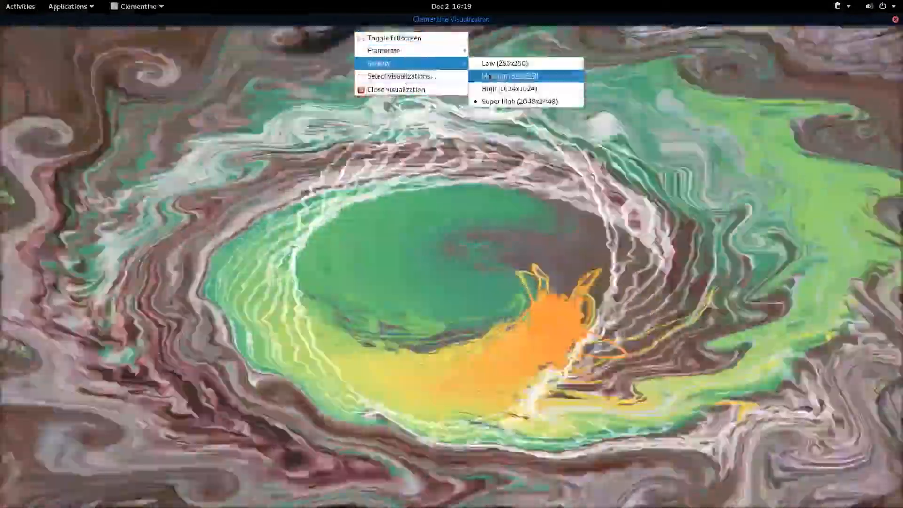
left_click(508, 75)
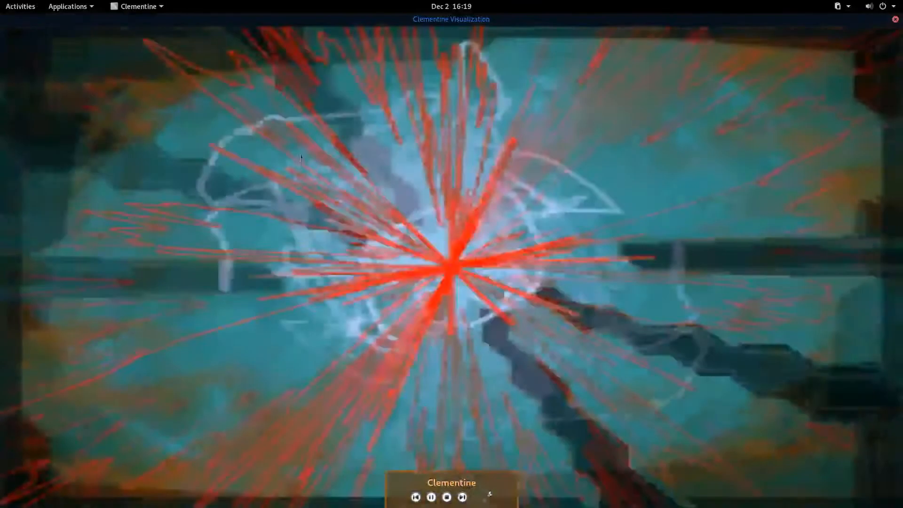
right_click(300, 158)
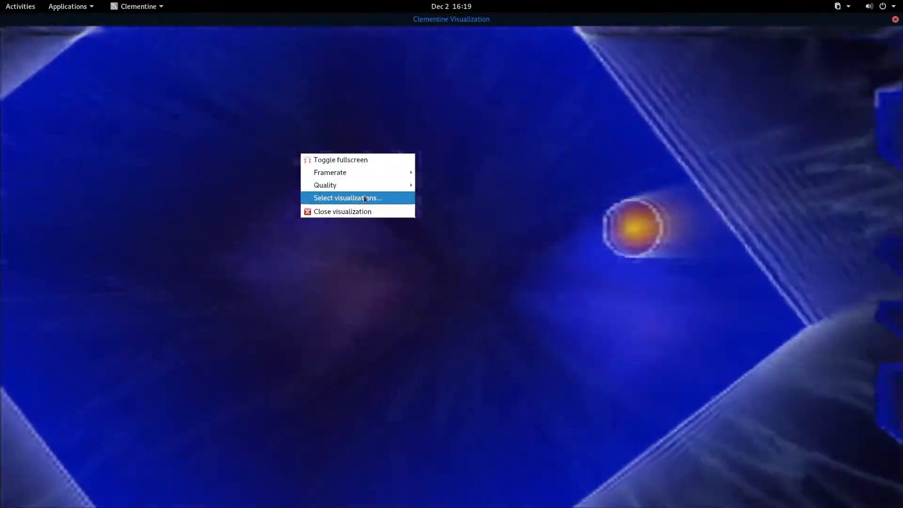
mouse_move(325, 185)
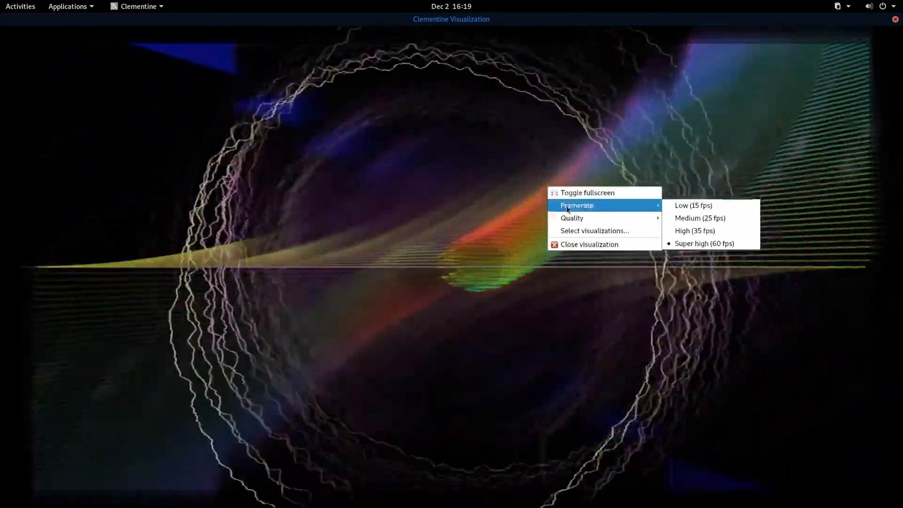
mouse_move(593, 230)
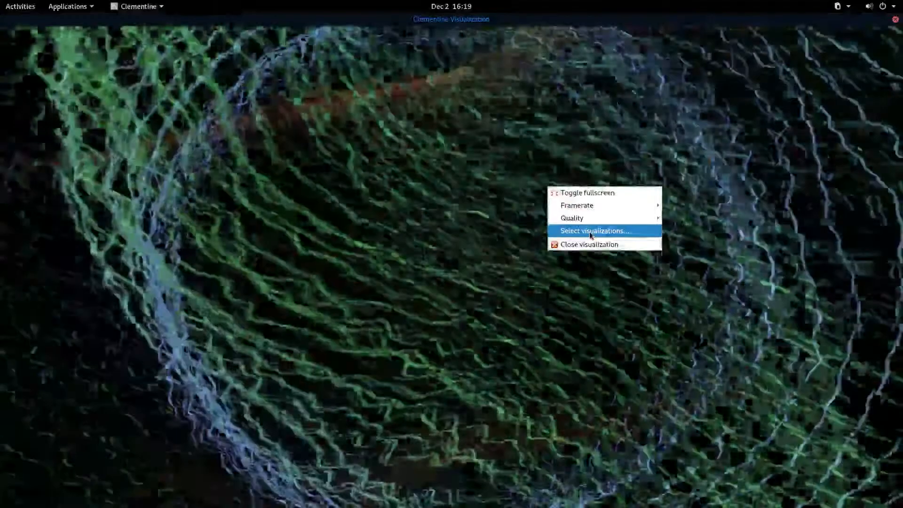
Step: Replace random visualizations with a chosen list: Songflower (Moss Posy) and Geiss - Davod The Pod
left_click(594, 231)
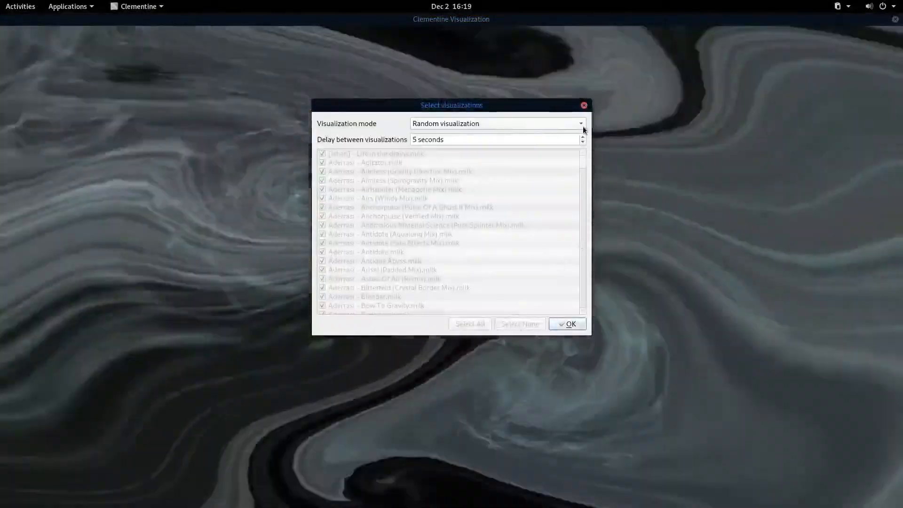
left_click(498, 124)
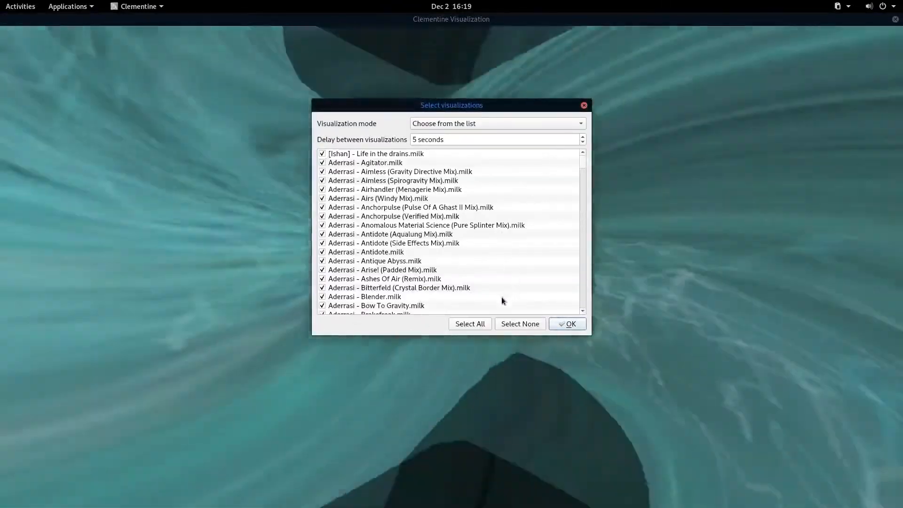
left_click(518, 323)
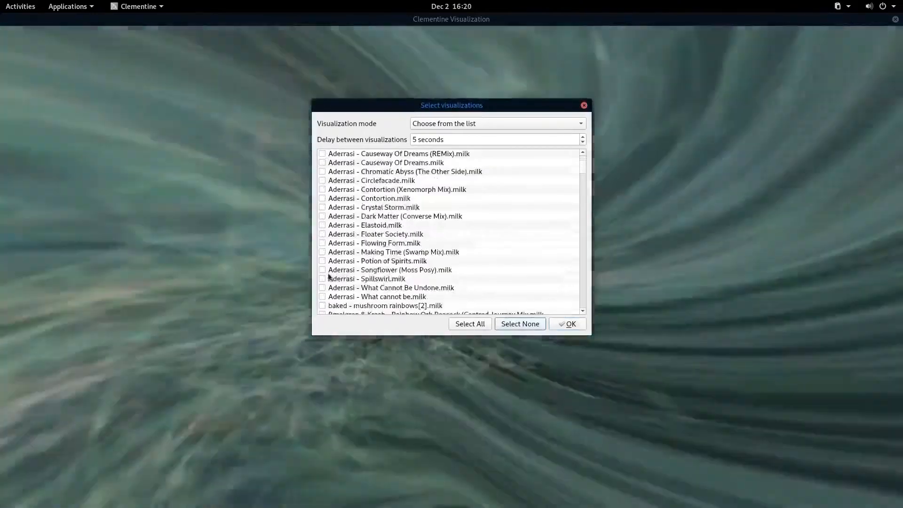
left_click(322, 270)
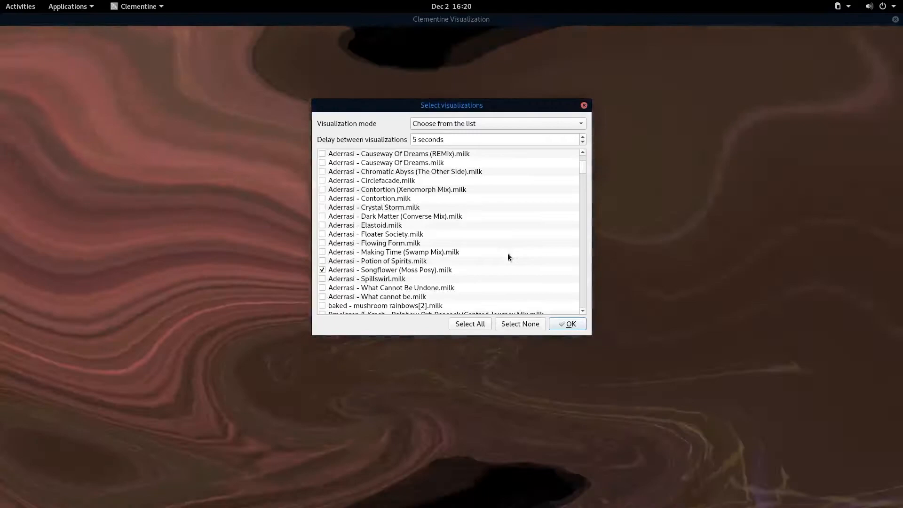
left_click(390, 269)
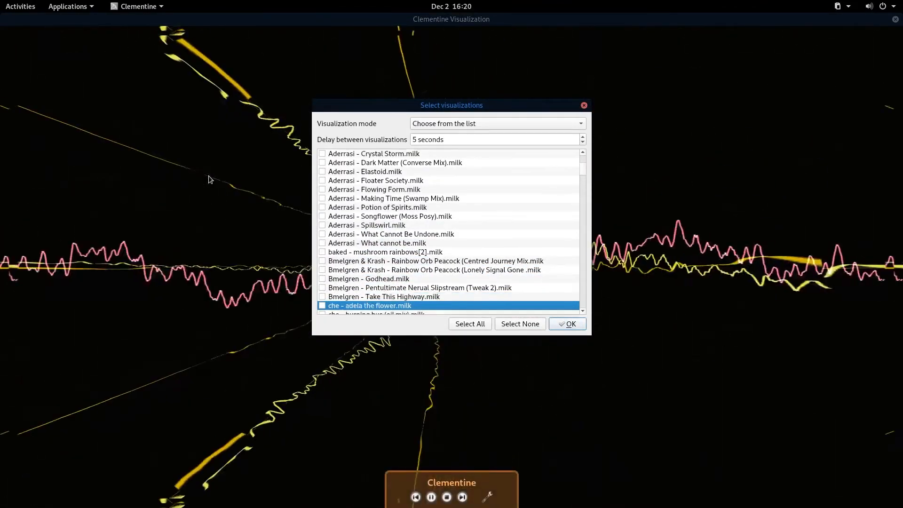
scroll("down", 3)
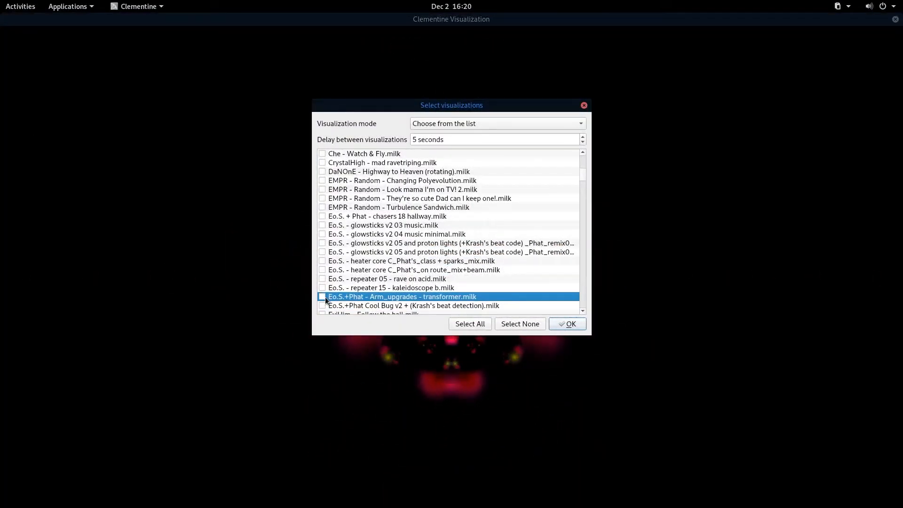
left_click(321, 296)
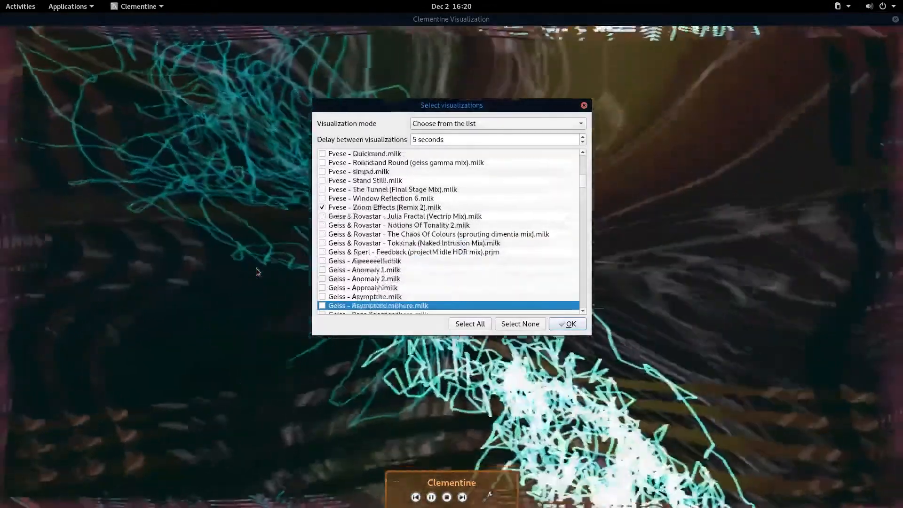
scroll("down", 3)
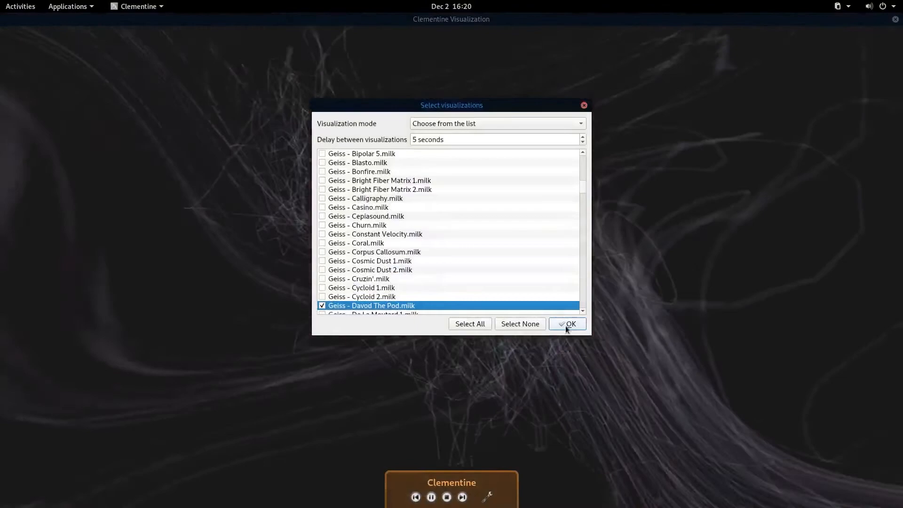
left_click(567, 324)
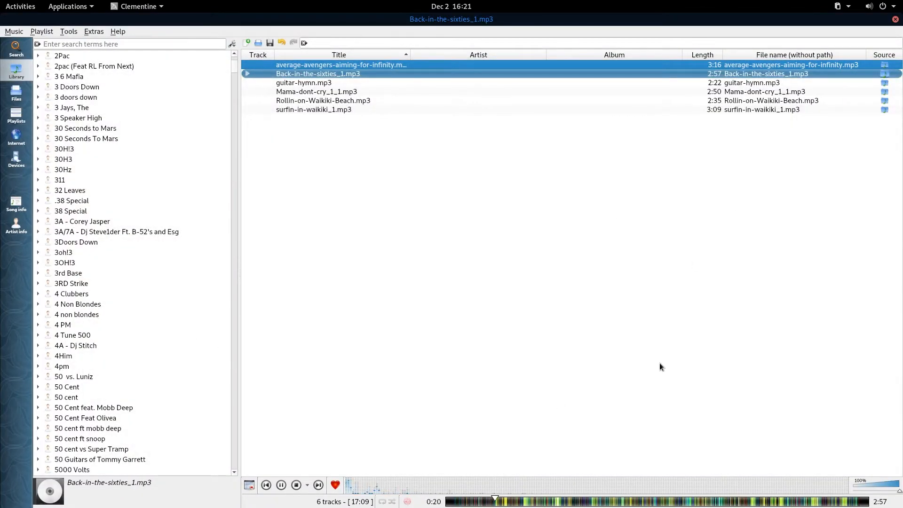
Step: Glance at the Extras menu, then drag the volume slider down to 0%
left_click(93, 31)
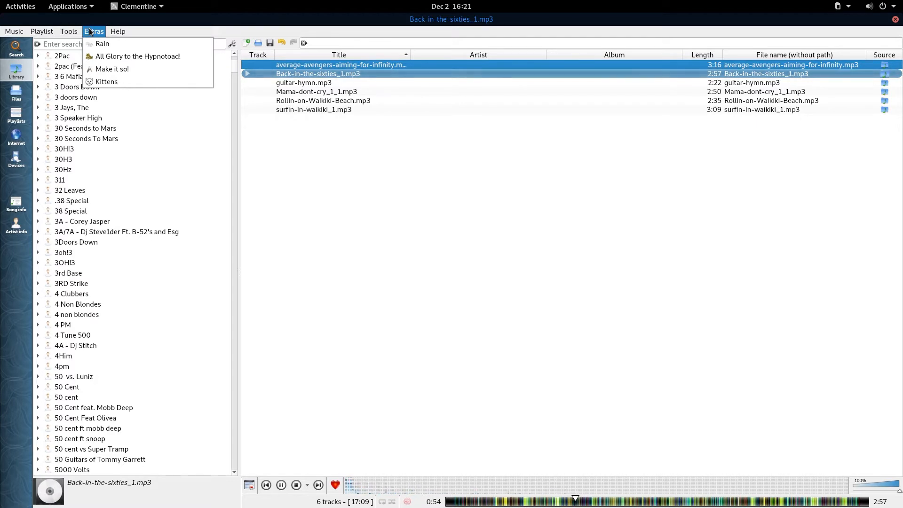
mouse_move(102, 43)
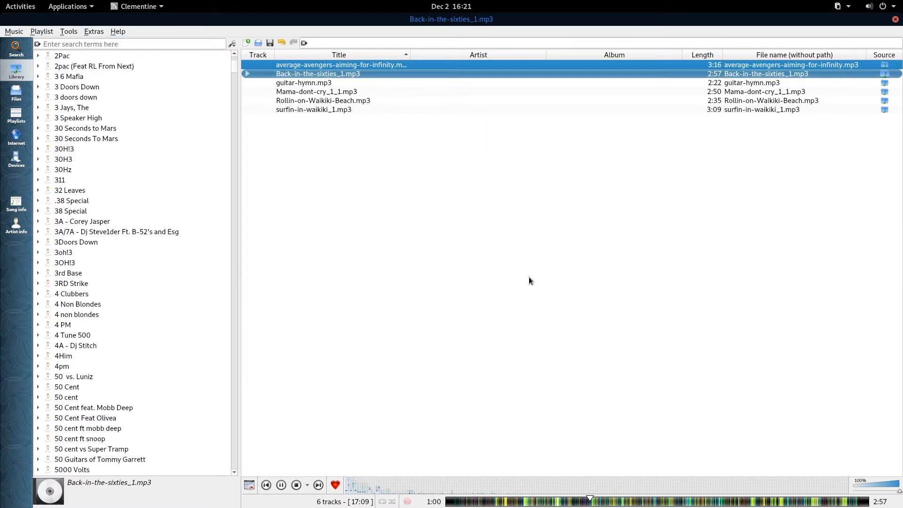
mouse_move(571, 290)
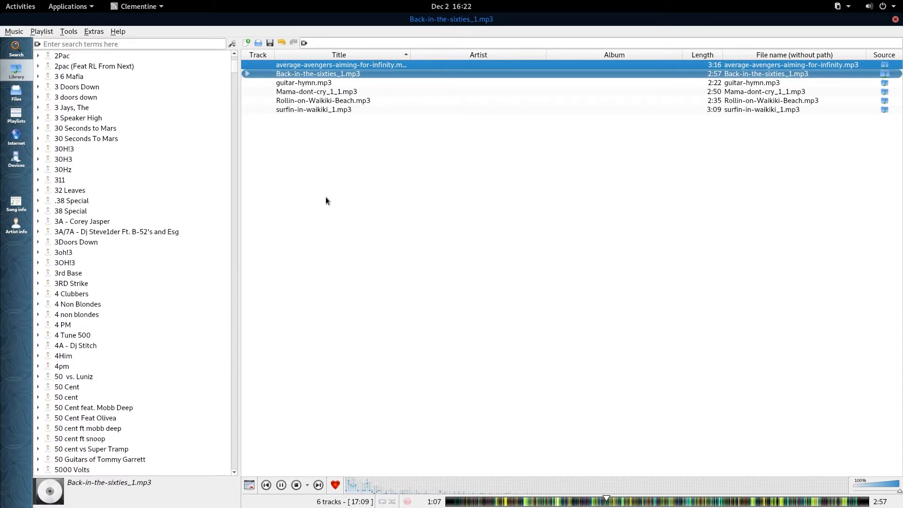
left_click(93, 31)
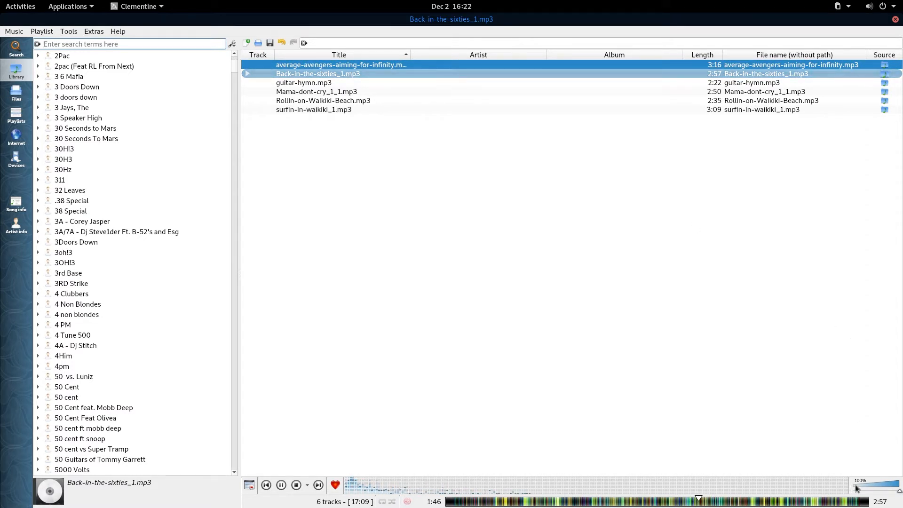
left_click_drag(890, 487, 857, 487)
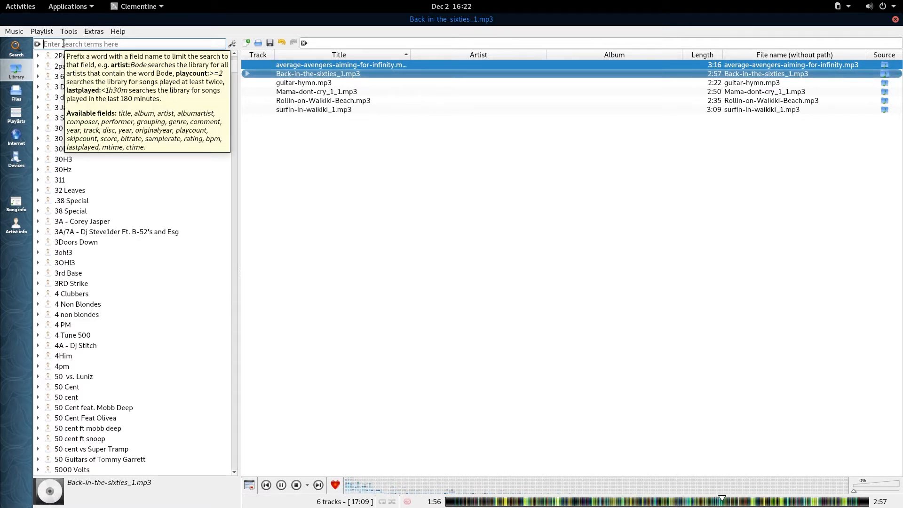
Step: Filter the library for 'chris', add The Eagles' Please Come Home For Christmas, and play it
type("christmas")
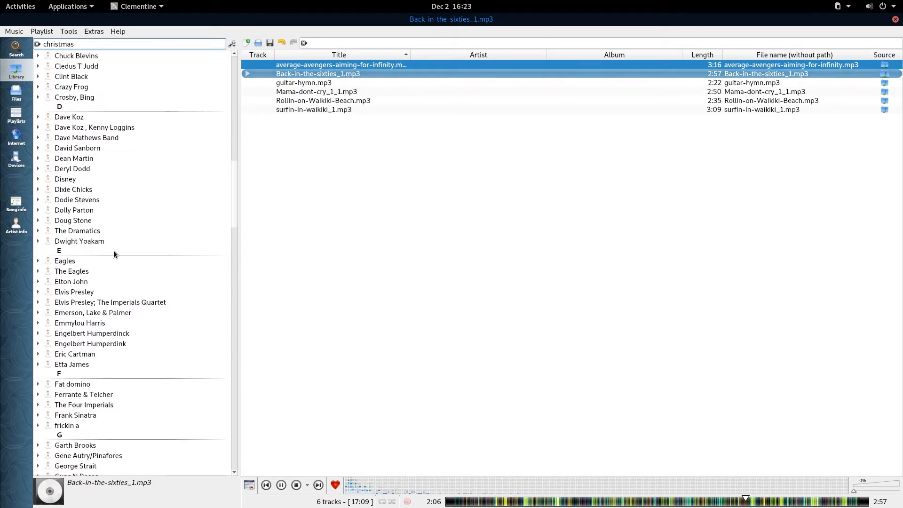
mouse_move(158, 285)
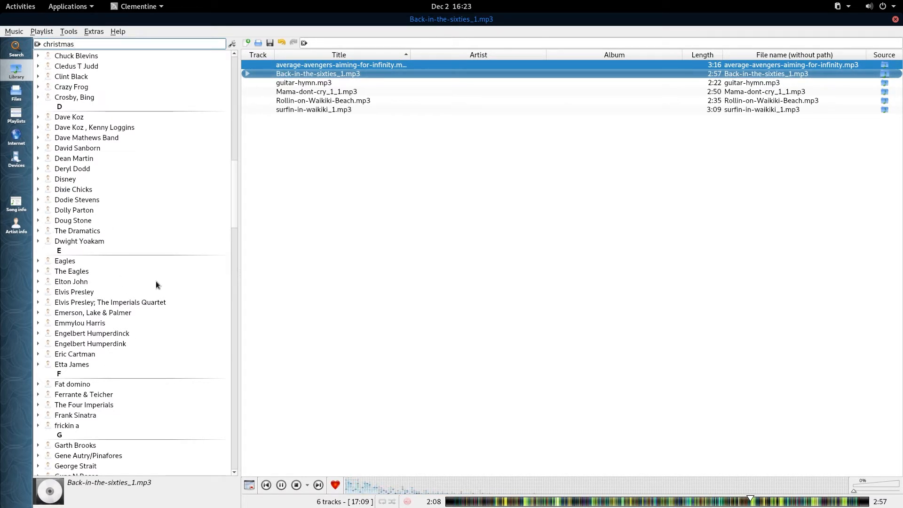
mouse_move(144, 451)
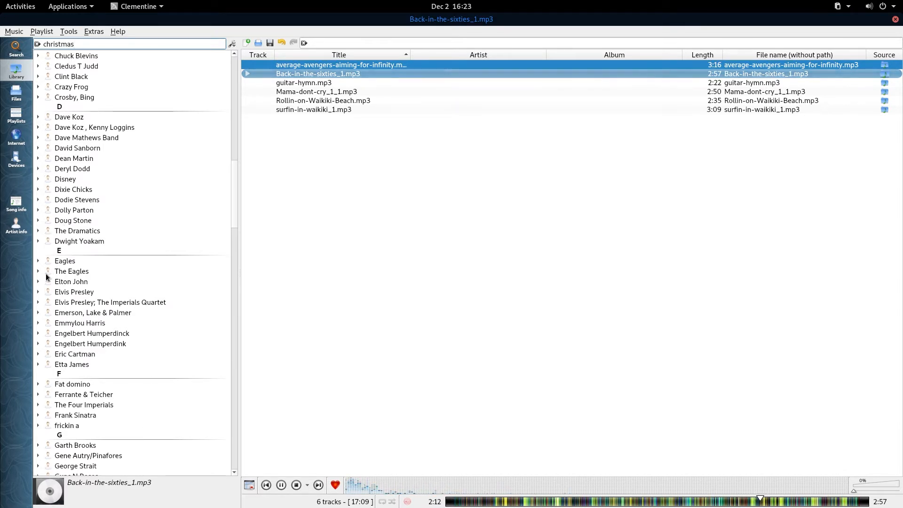
left_click(38, 271)
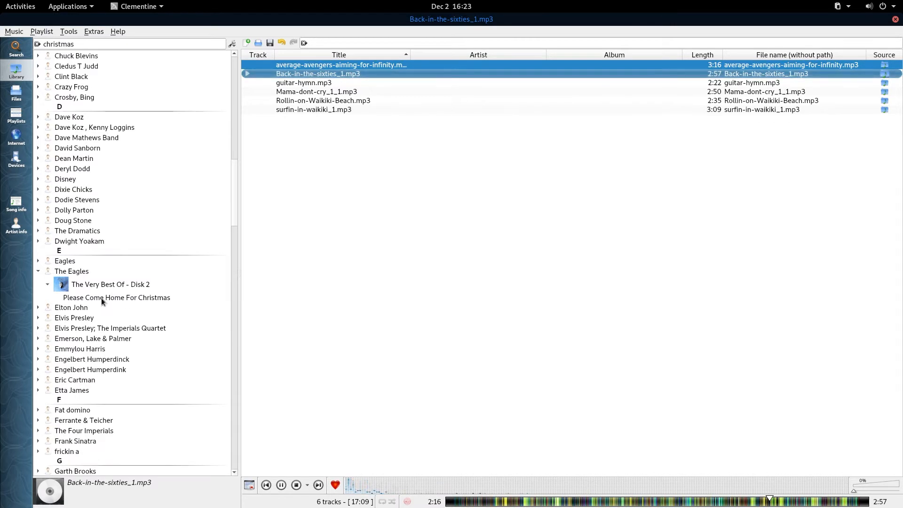
left_click(116, 297)
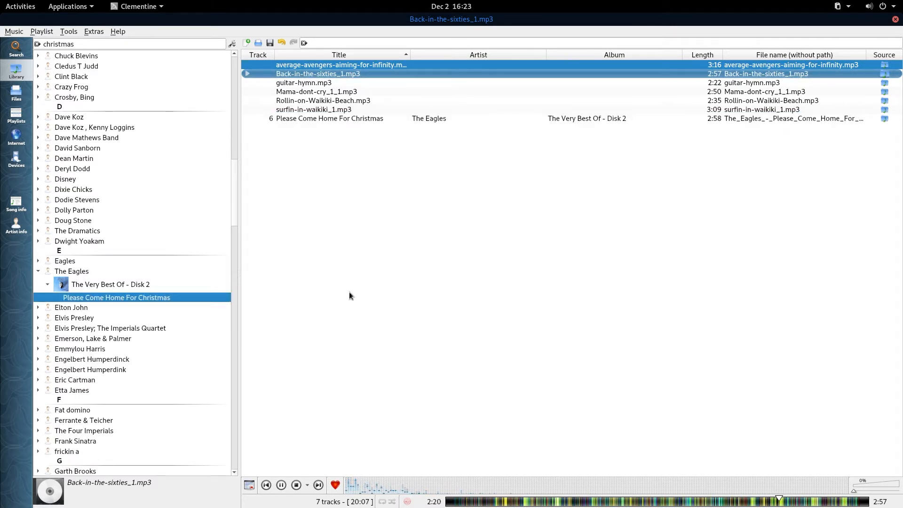
left_click(329, 118)
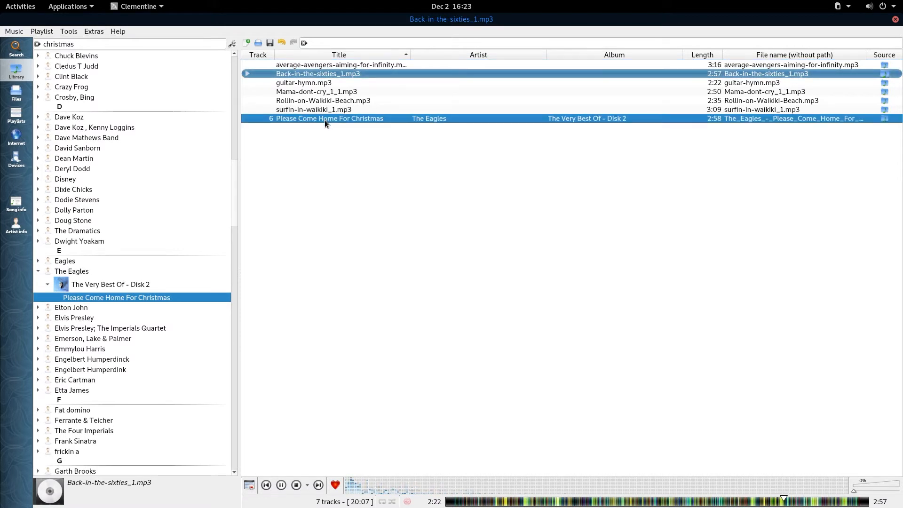
double_click(329, 118)
type("ozzy")
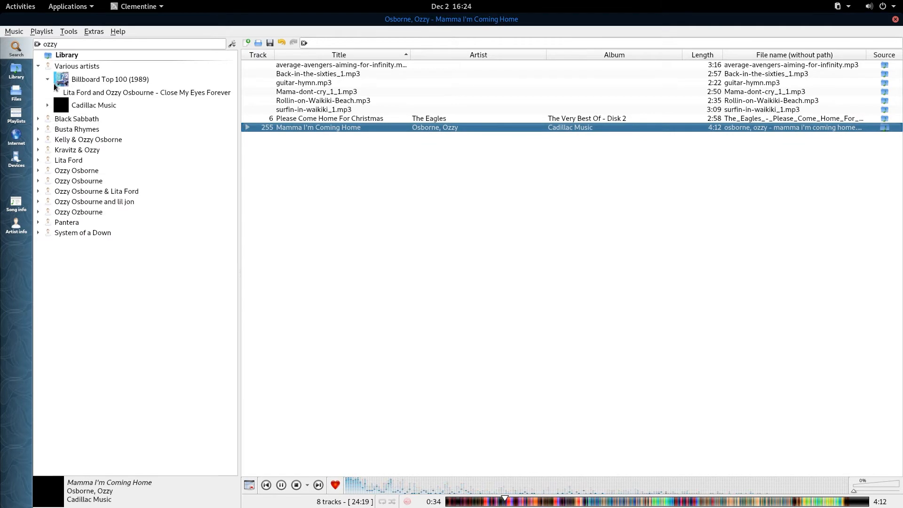
mouse_move(46, 148)
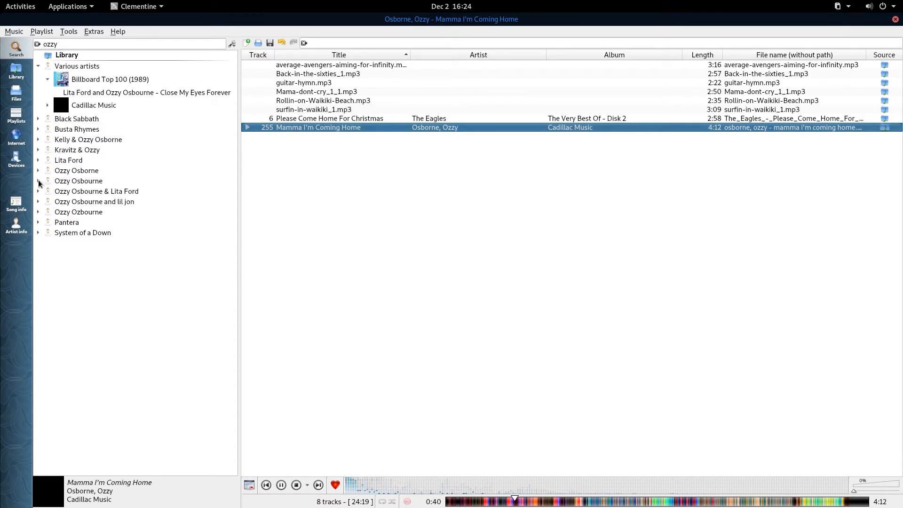
Step: Expand Ozzy Osbourne, add Bark at the Moon, and play its first track
left_click(38, 180)
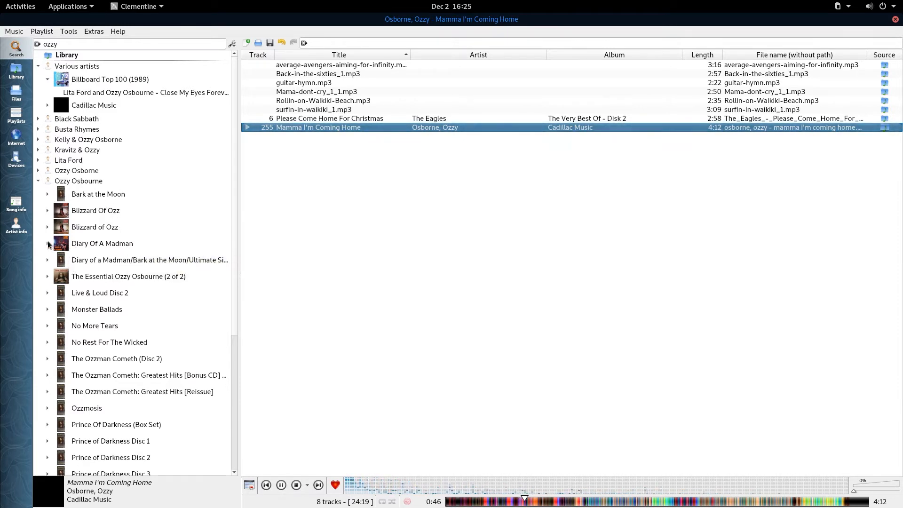
mouse_move(147, 374)
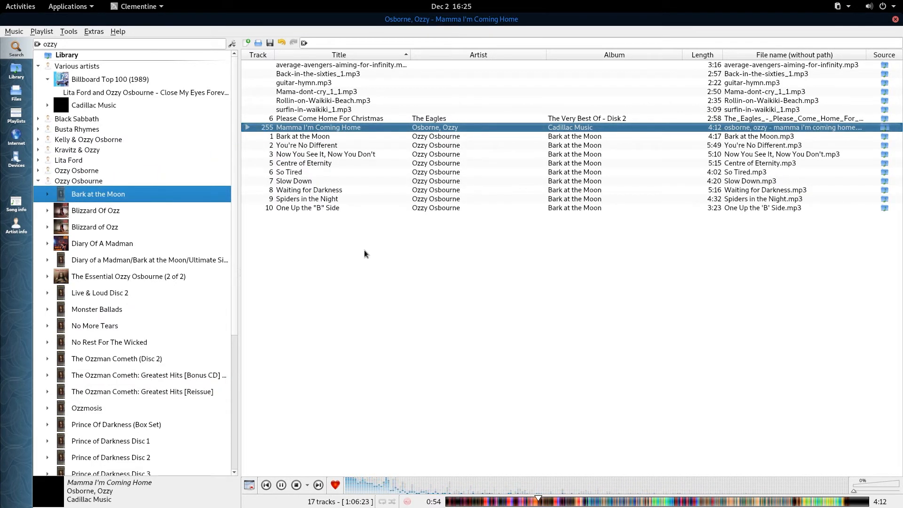
mouse_move(284, 216)
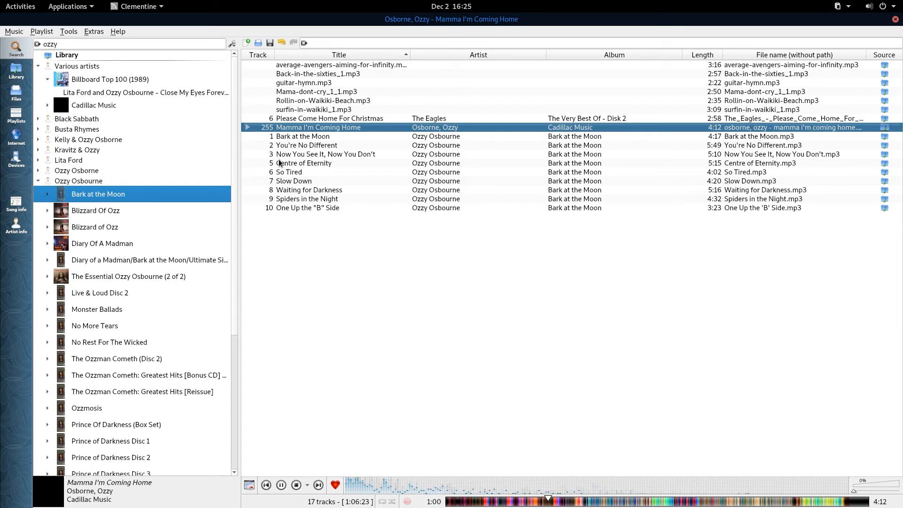
left_click(302, 136)
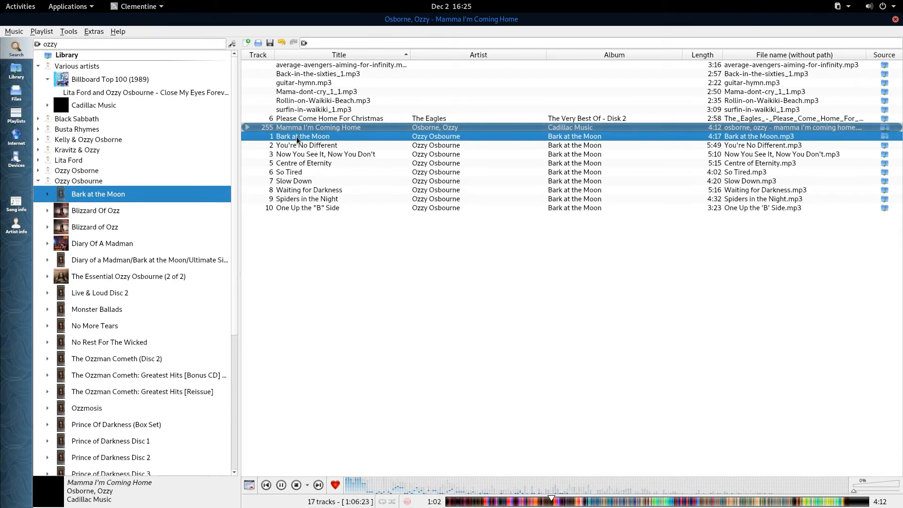
double_click(302, 136)
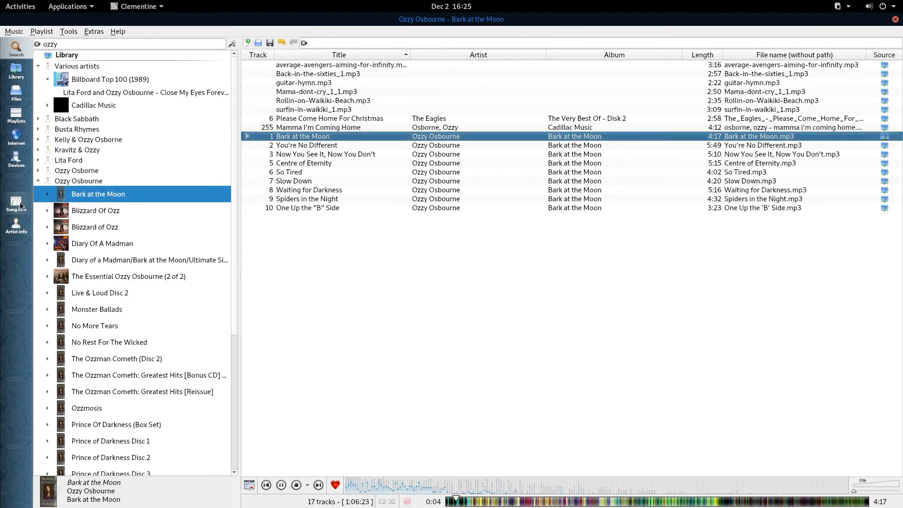
Step: Show Song info for Bark at the Moon and expand the lyrics.com lyrics section
left_click(16, 203)
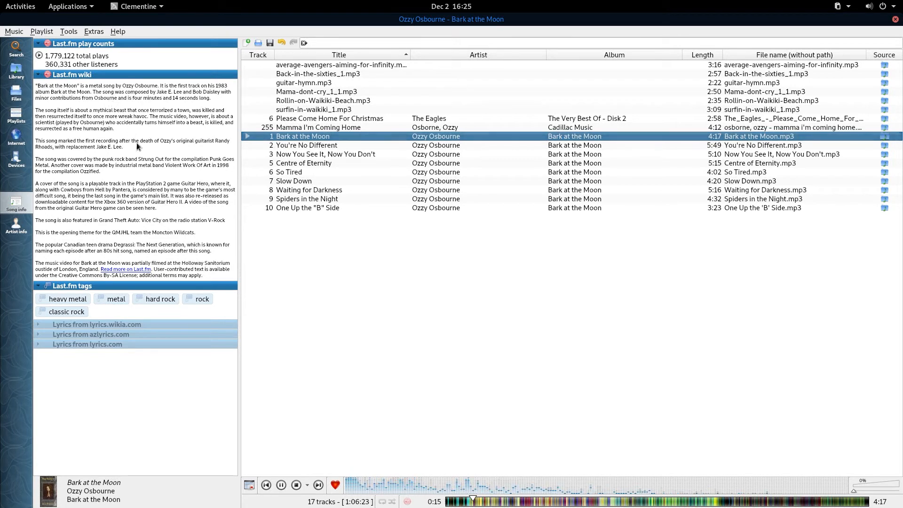
left_click(87, 344)
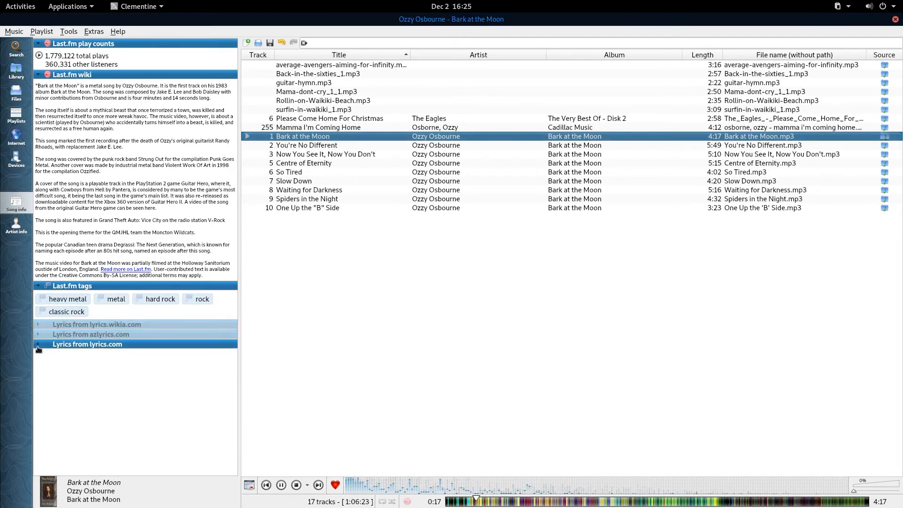
left_click(87, 344)
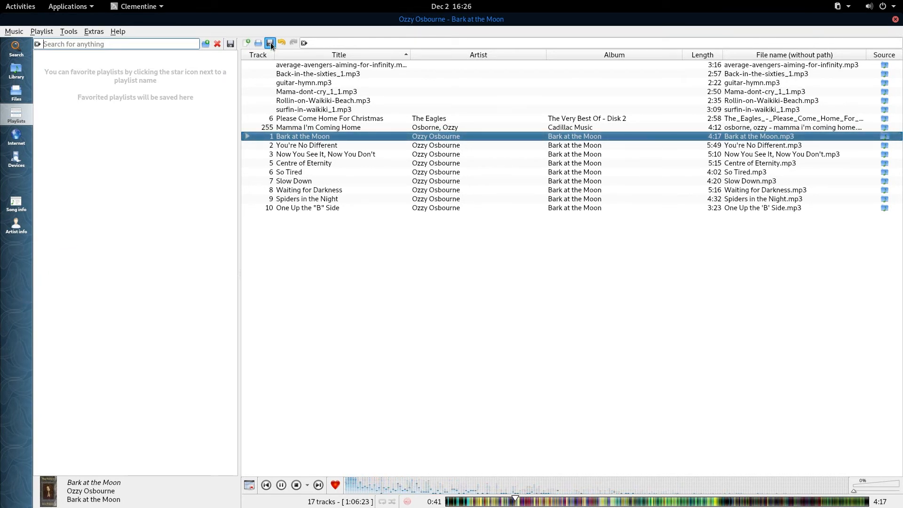
mouse_move(269, 43)
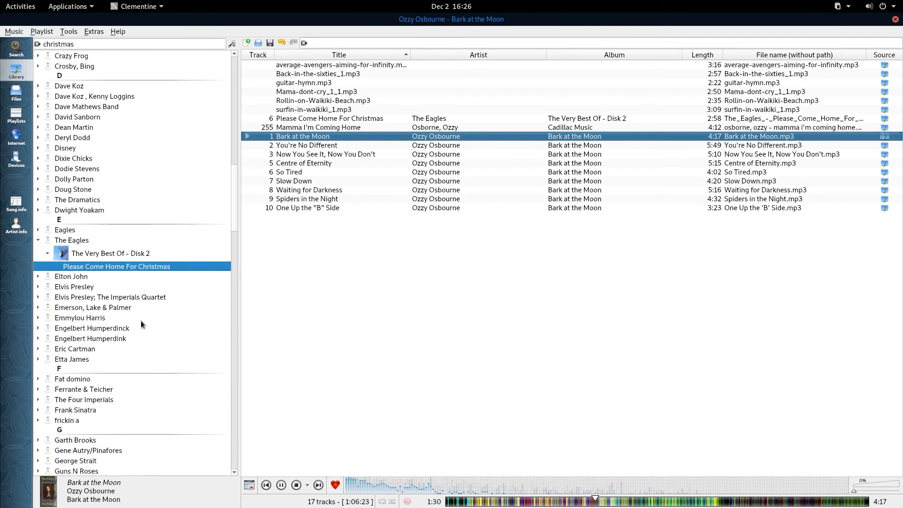
Step: Scroll the christmas-filtered artist list and focus the library search box
scroll("down", 3)
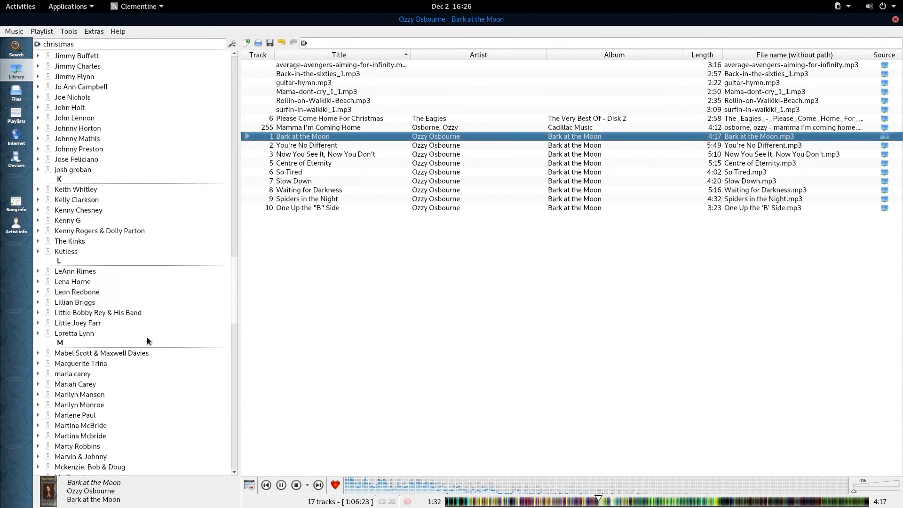
scroll("down", 3)
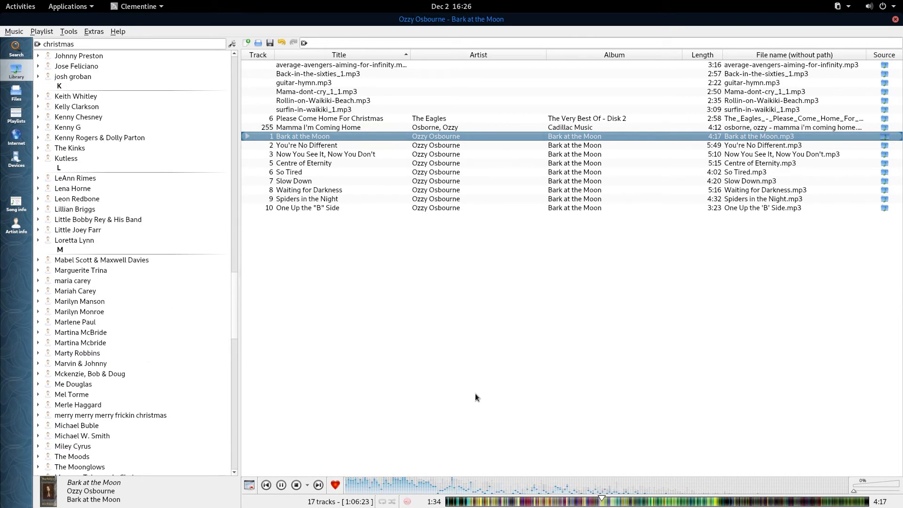
mouse_move(542, 348)
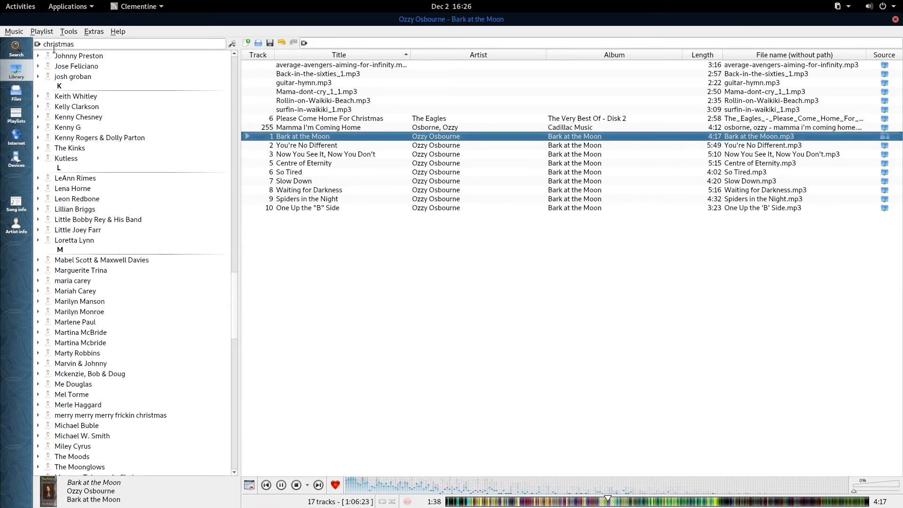
left_click(12, 31)
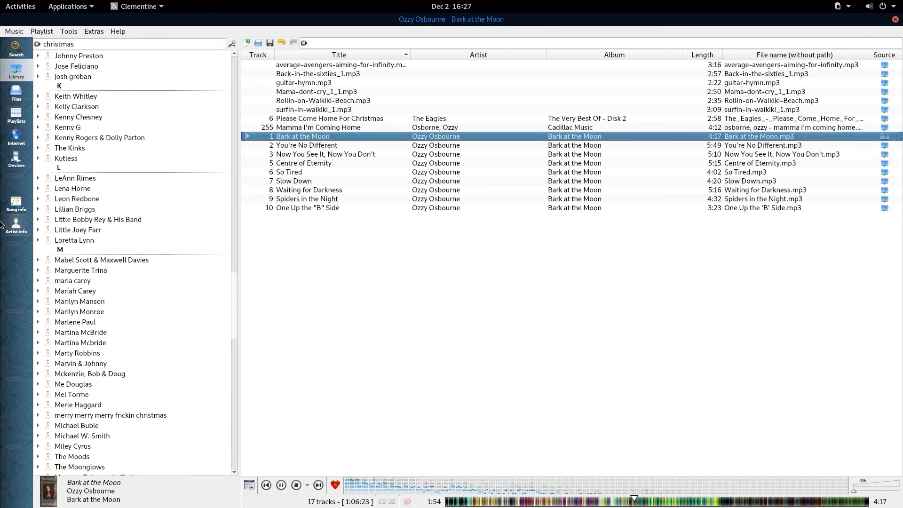
Step: Show the Devices panel listing the 32 GB volume and BD-RW drive
left_click(16, 136)
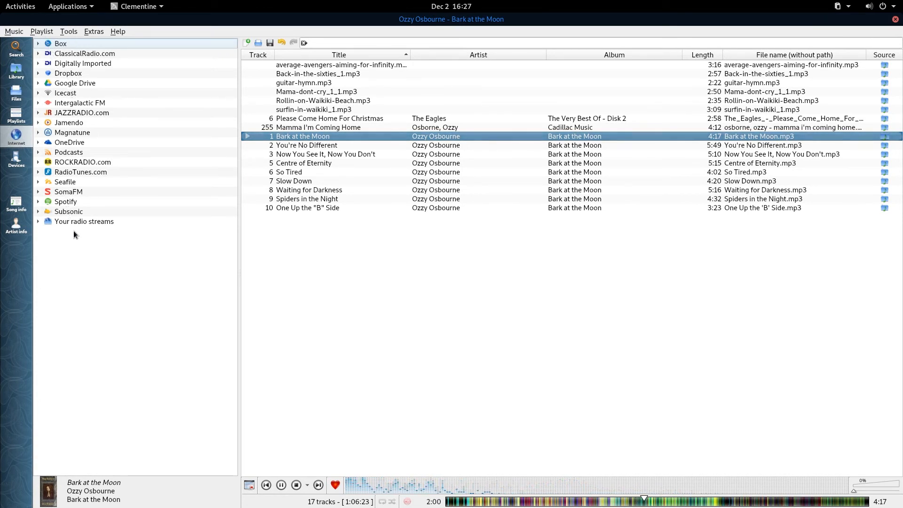
mouse_move(12, 292)
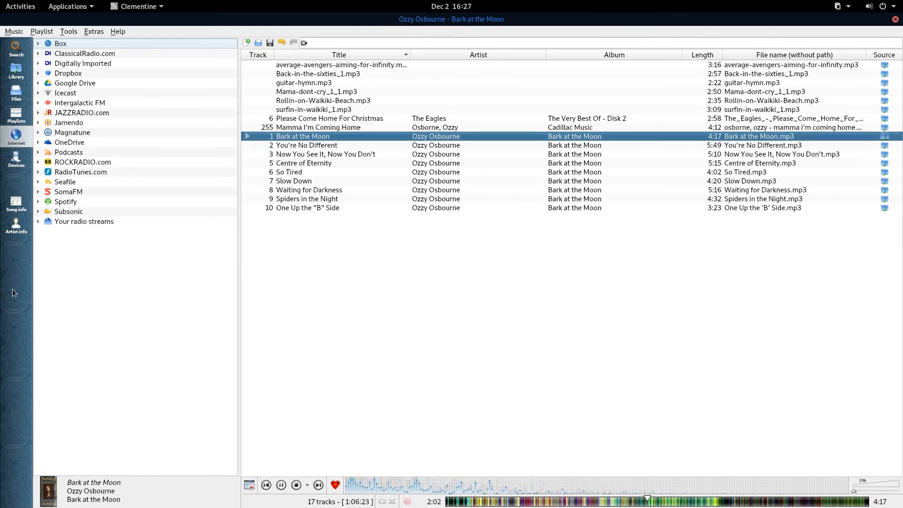
left_click(16, 159)
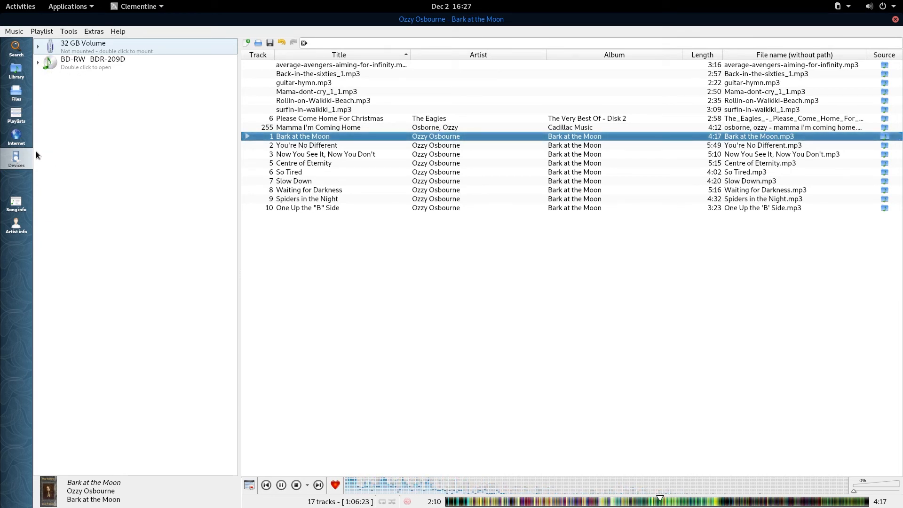
left_click(13, 31)
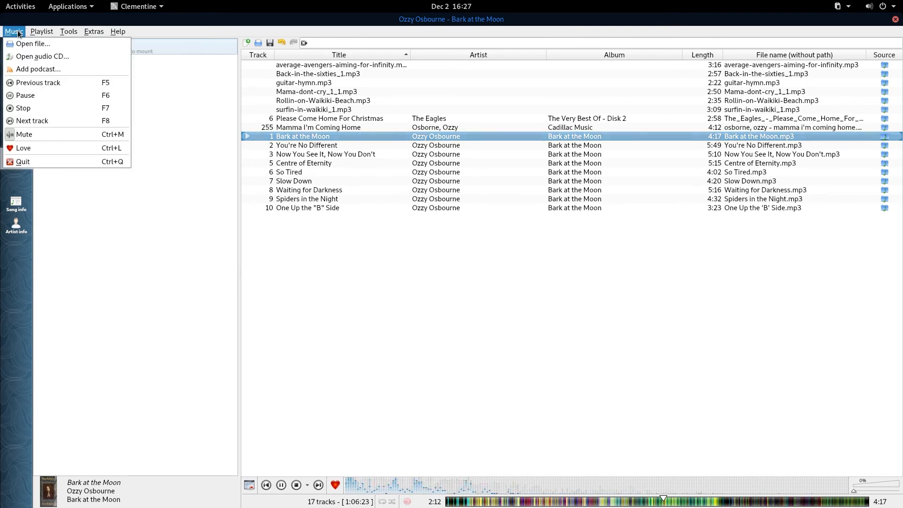
mouse_move(38, 69)
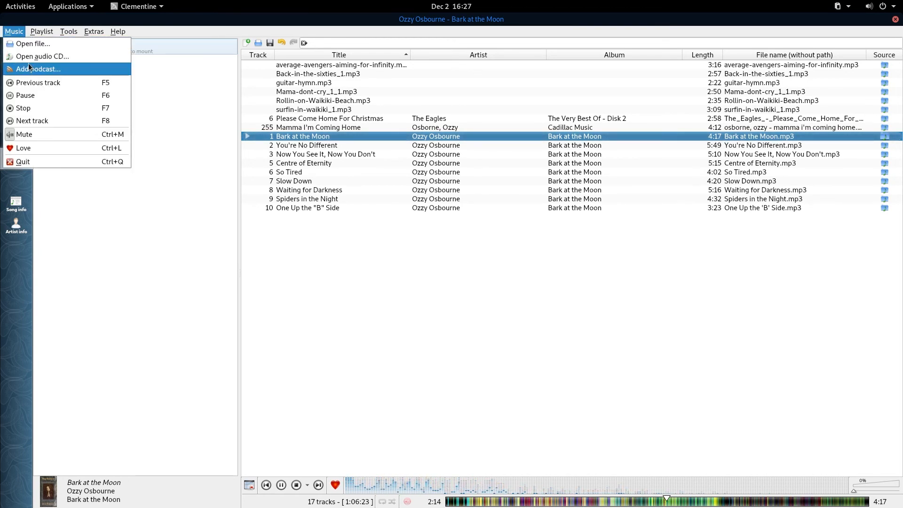
mouse_move(33, 43)
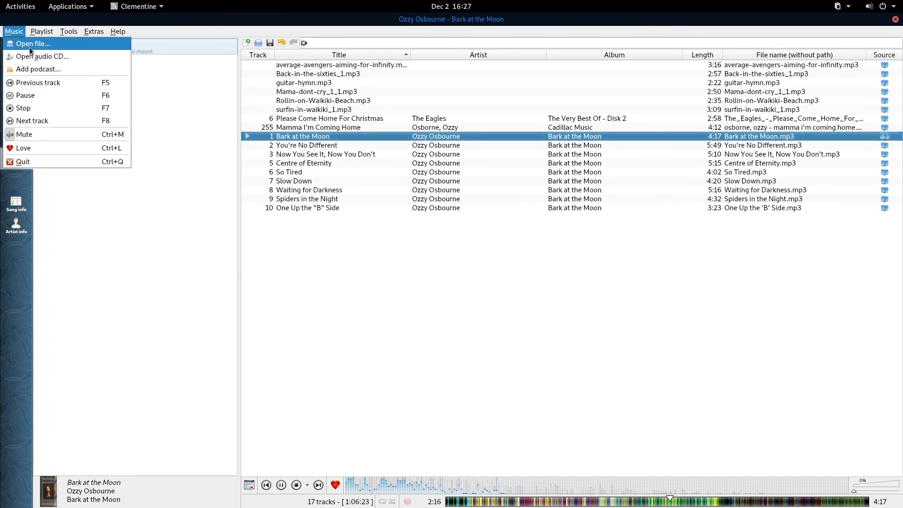
mouse_move(196, 279)
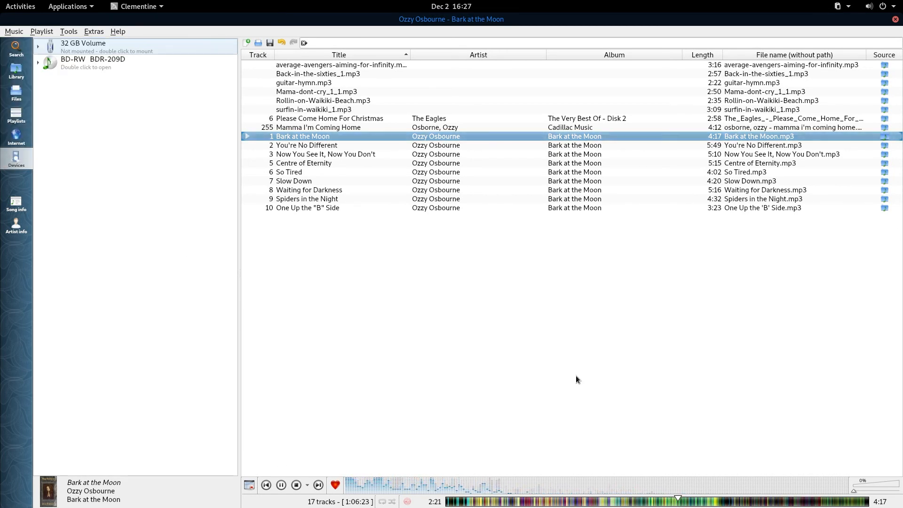
mouse_move(278, 66)
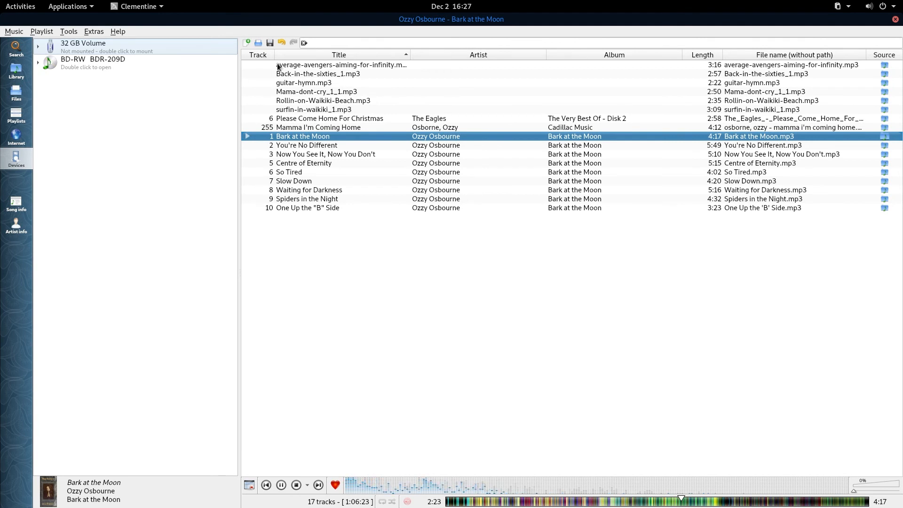
mouse_move(403, 385)
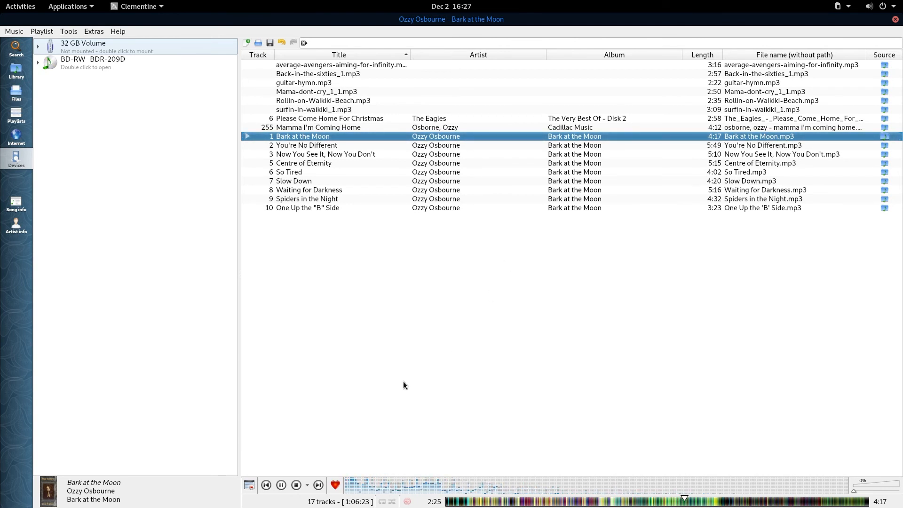
mouse_move(442, 441)
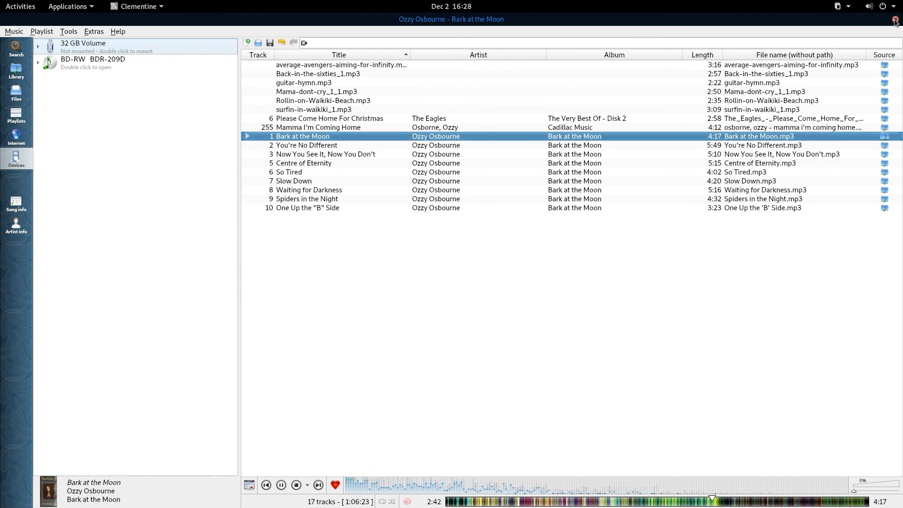
Step: Close the Clementine window
left_click(895, 19)
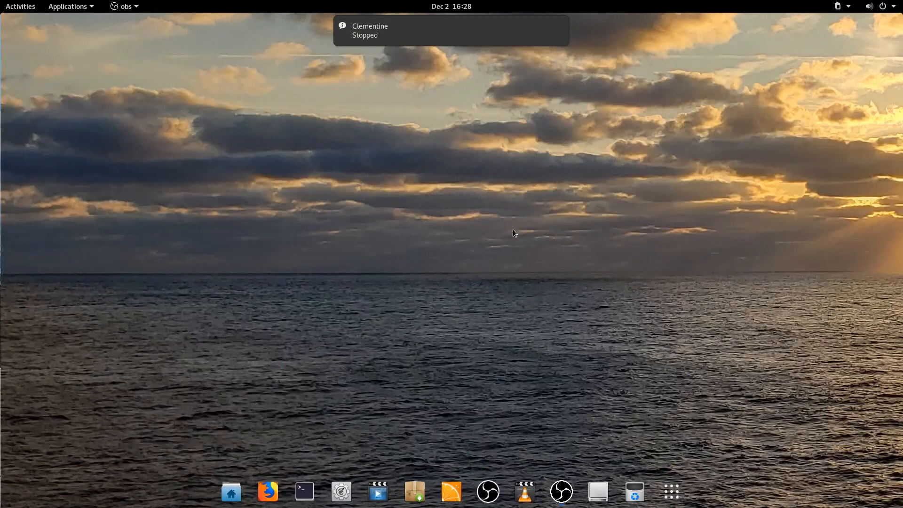